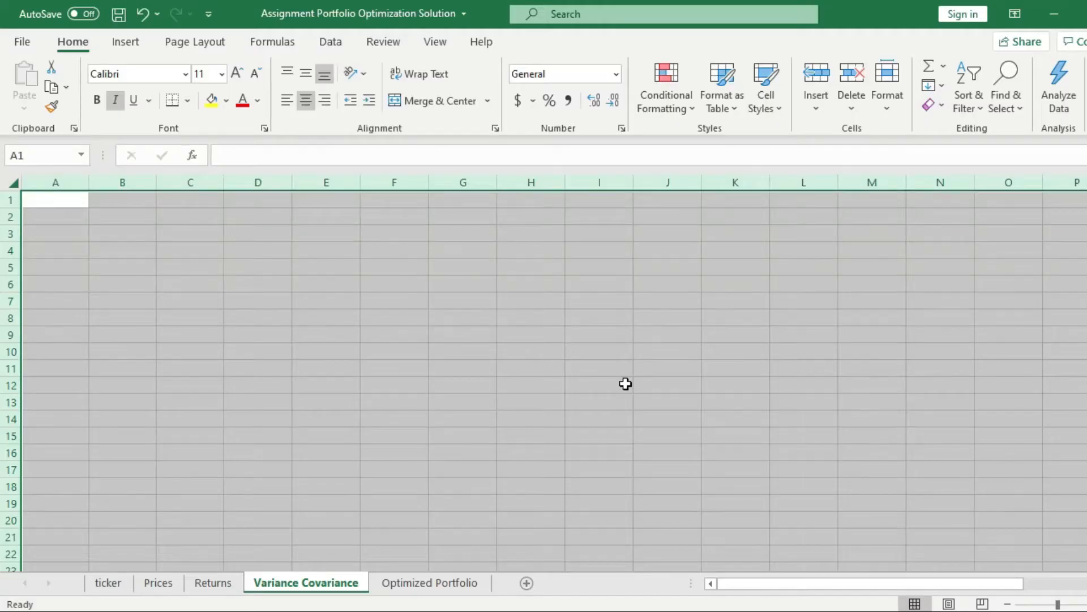
pyautogui.moveTo(207, 227)
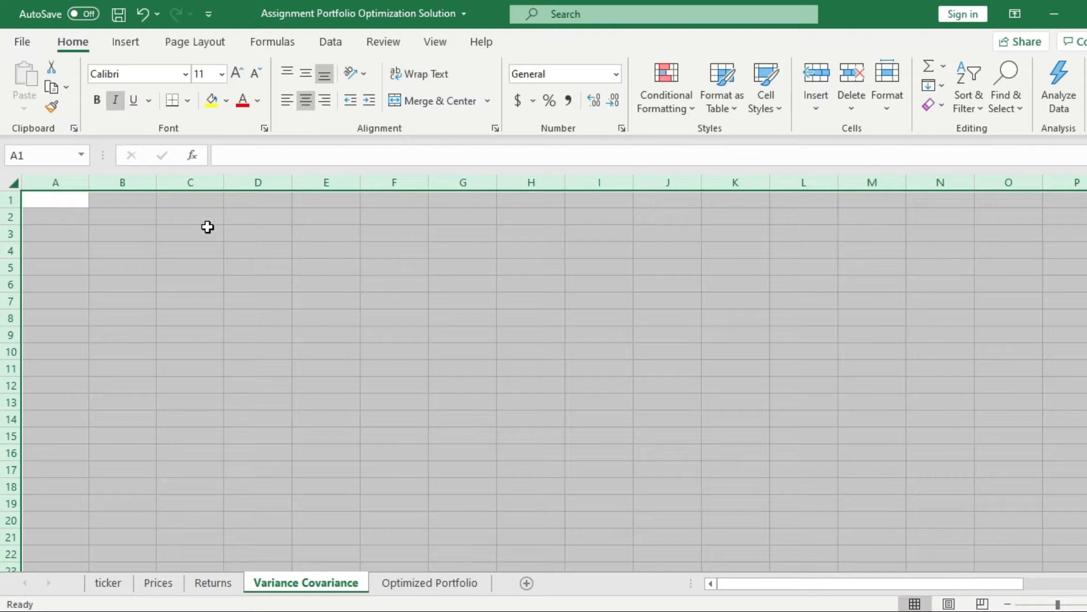
# Enter =VAR(Returns!B2:B60) in B2 for the MCD returns variance.
pyautogui.click(190, 232)
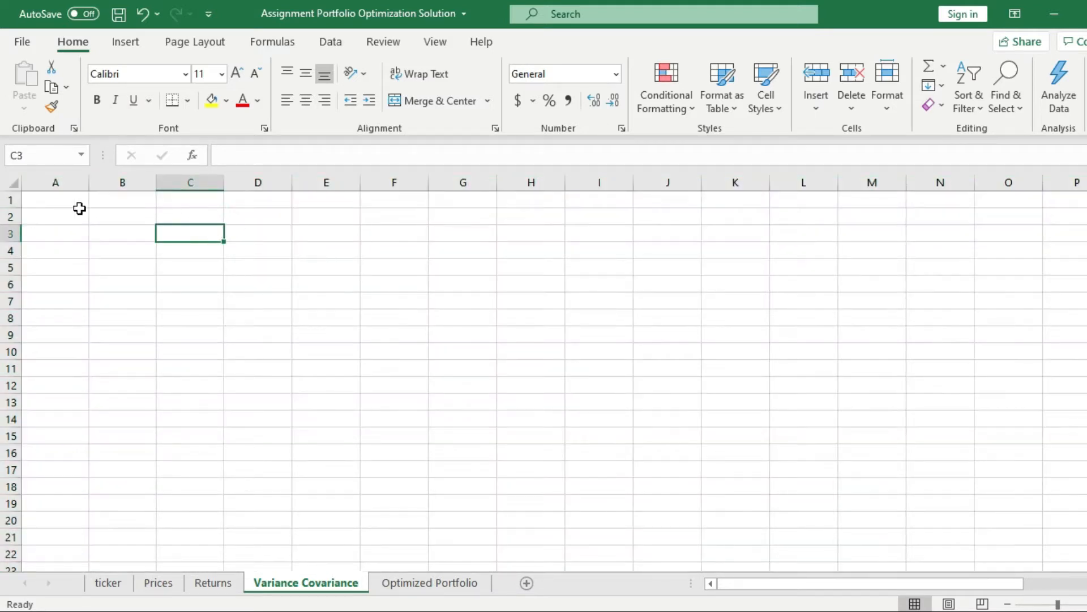
pyautogui.moveTo(130, 213)
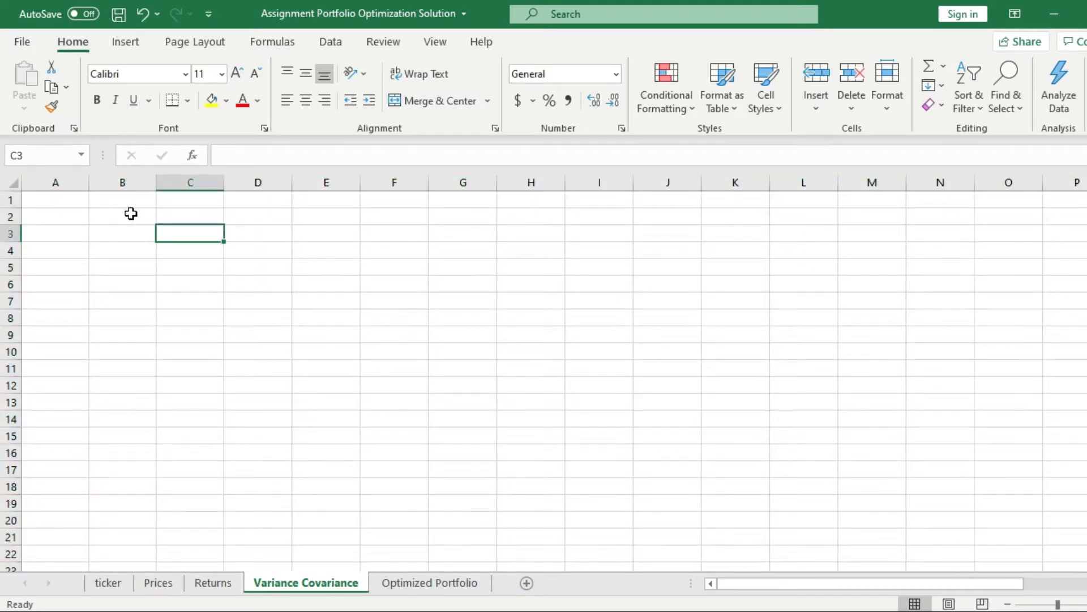
pyautogui.write('=')
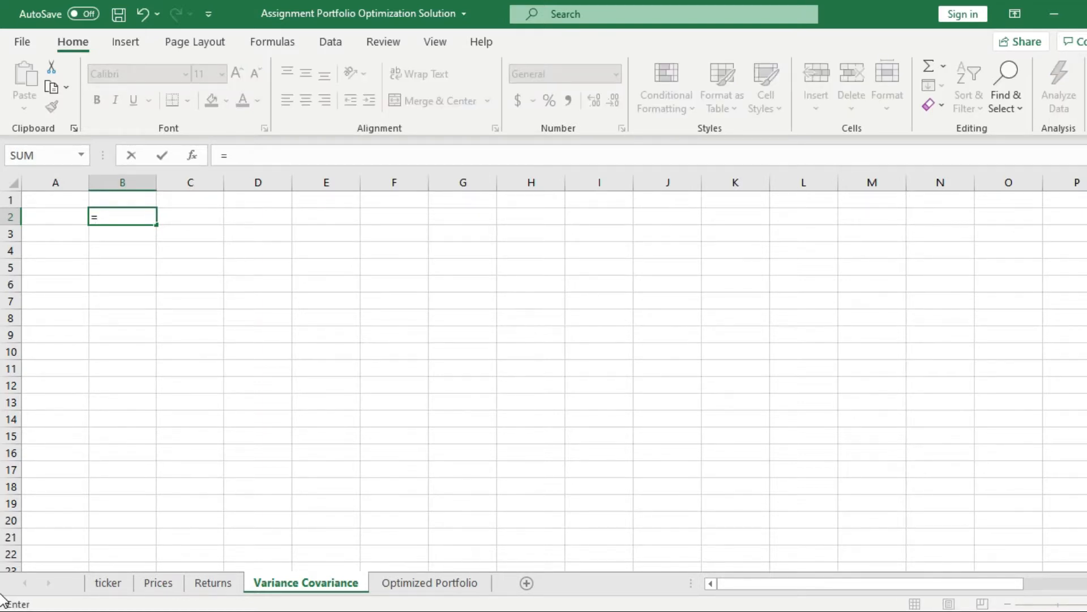
pyautogui.write('var(')
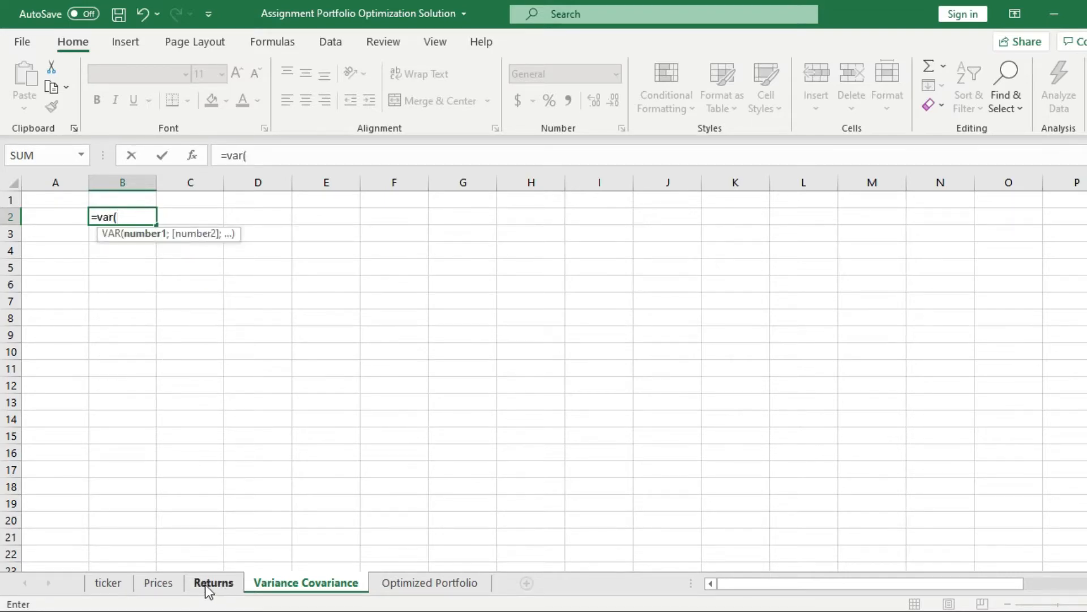
pyautogui.click(212, 583)
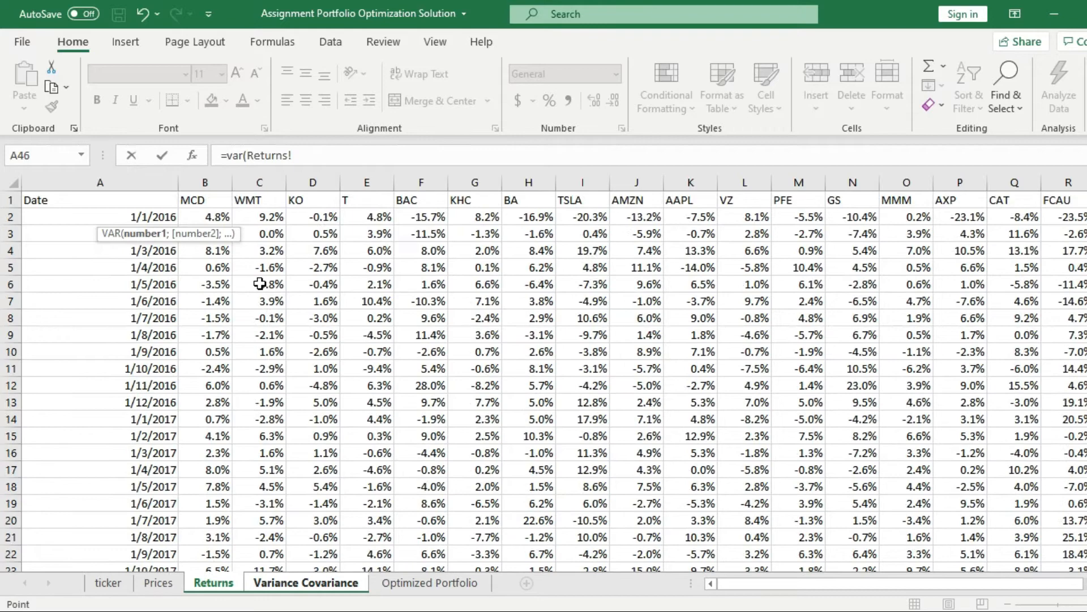
pyautogui.click(204, 217)
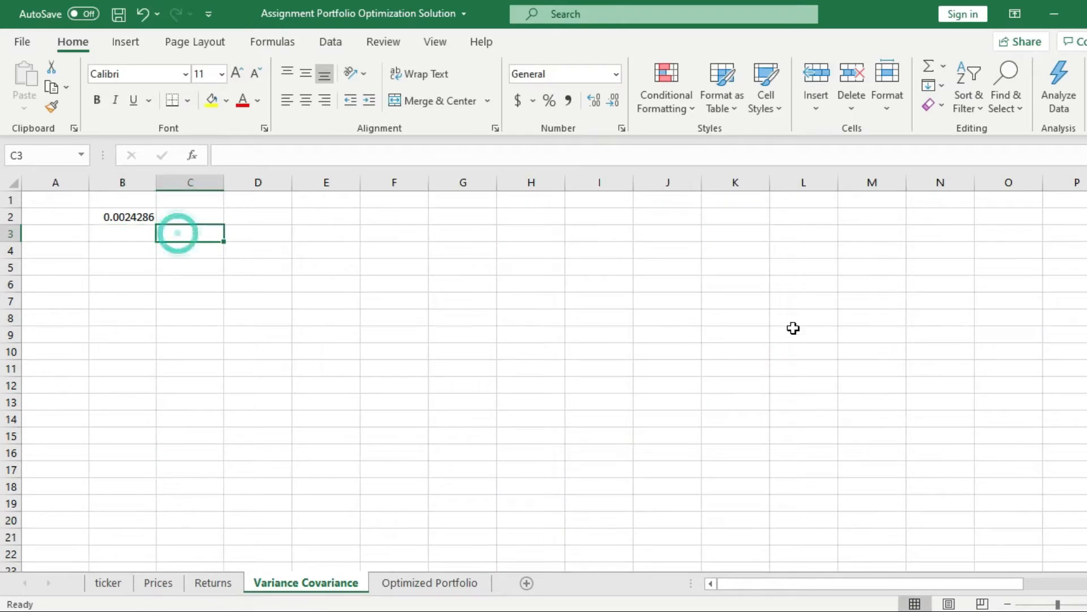
# Enter =VAR(Returns!C2:C60) in C3 for the WMT variance, then select B3.
pyautogui.write('=var')
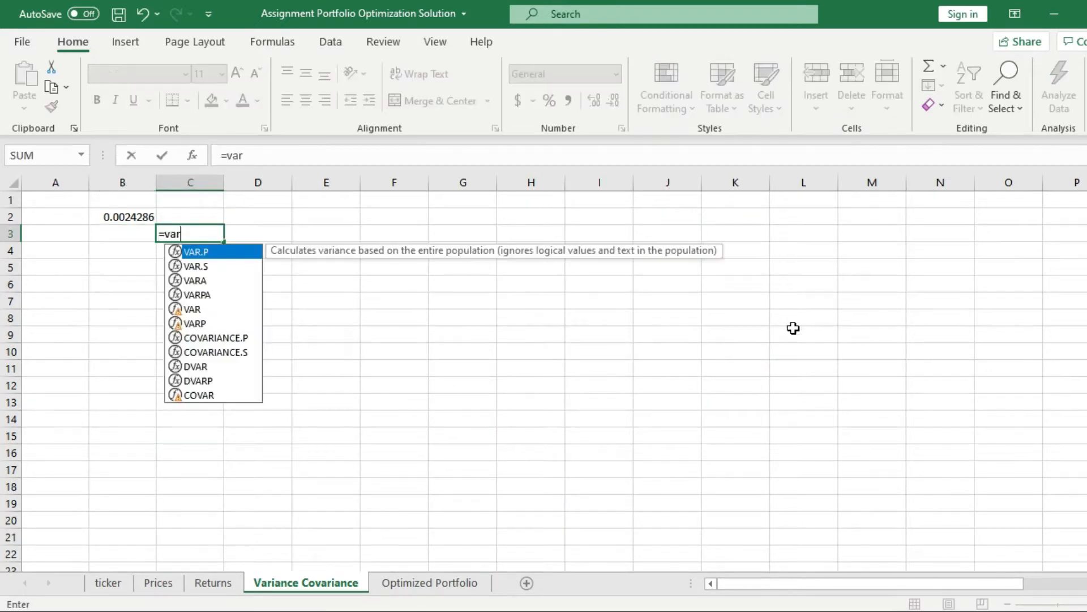
pyautogui.click(213, 583)
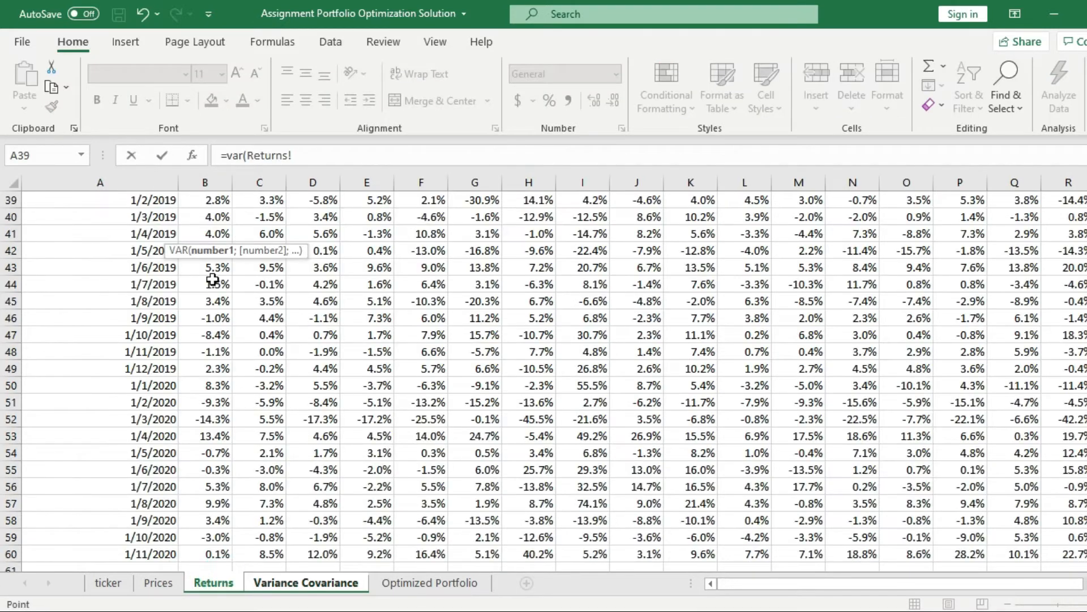
pyautogui.click(258, 216)
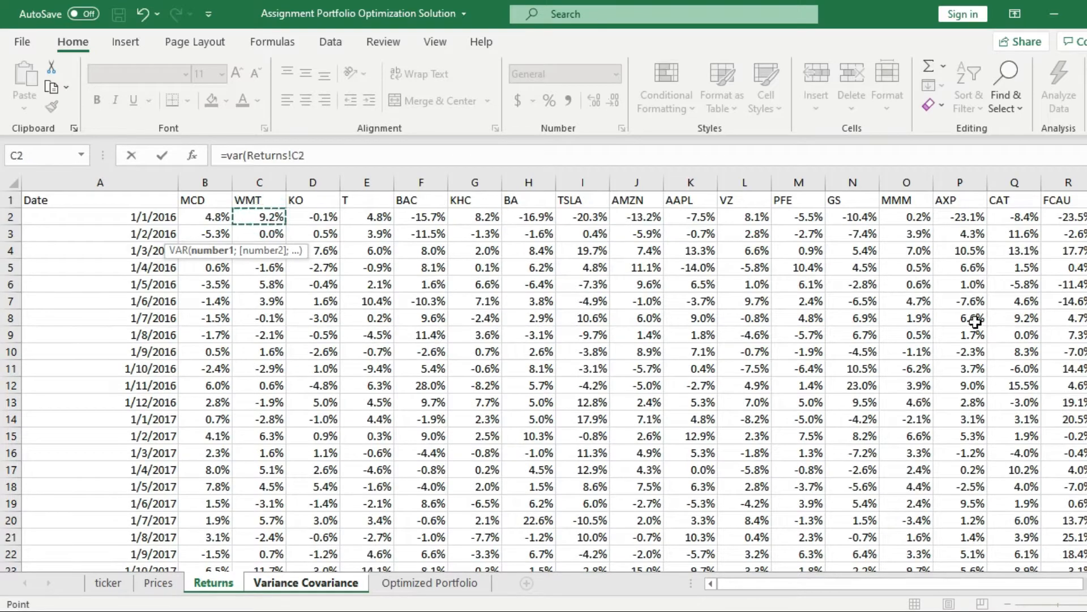
pyautogui.press('Enter')
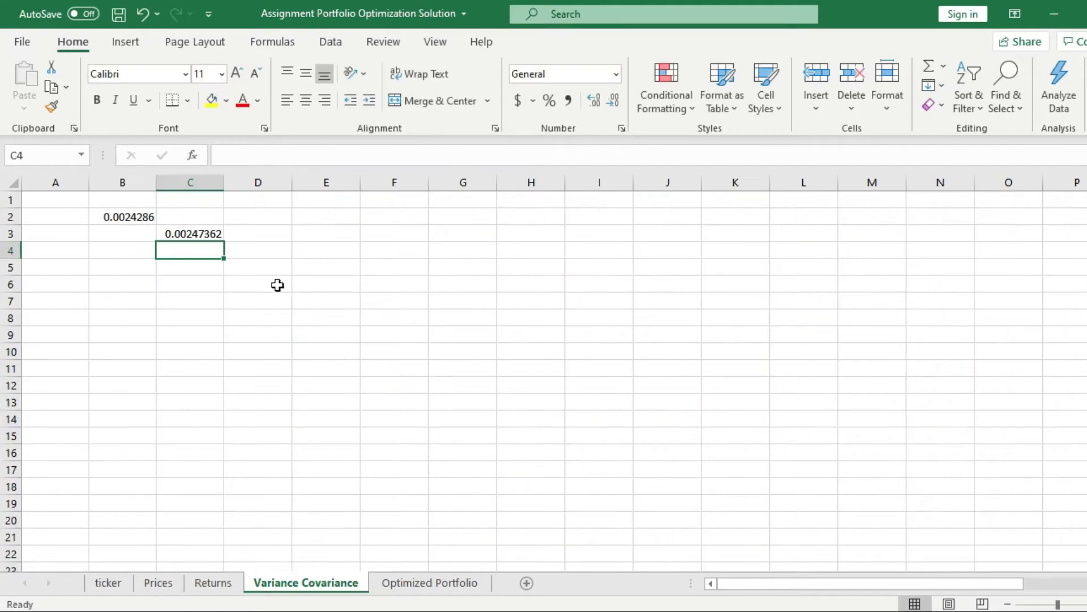
pyautogui.click(259, 250)
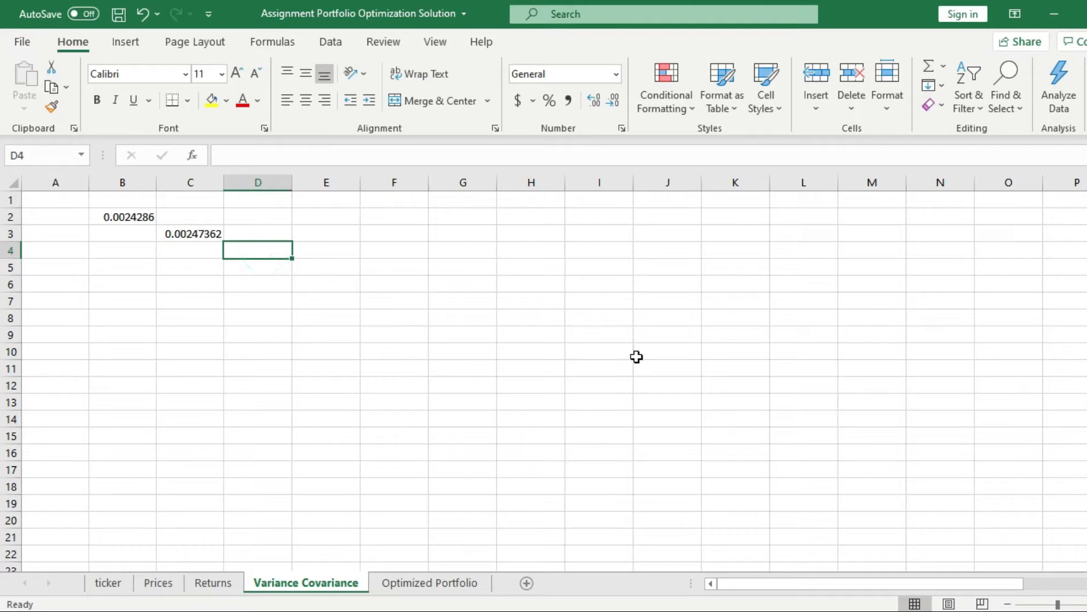
pyautogui.click(123, 234)
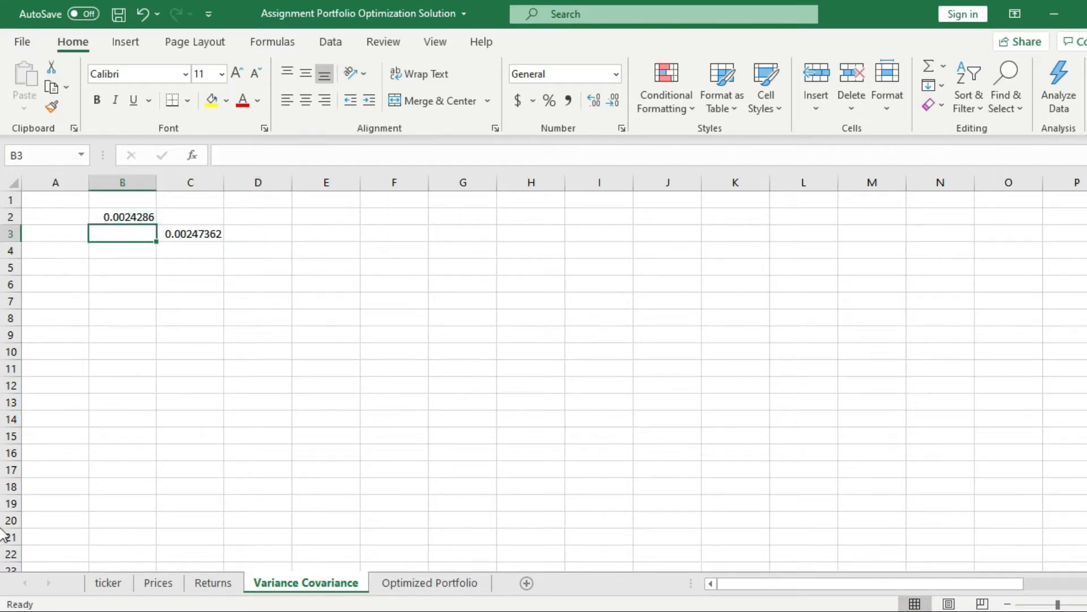
# Start a trial =COVAR(Returns!B2:B60;Returns!C...) in B3, then clear B2 and C3.
pyautogui.write('=c')
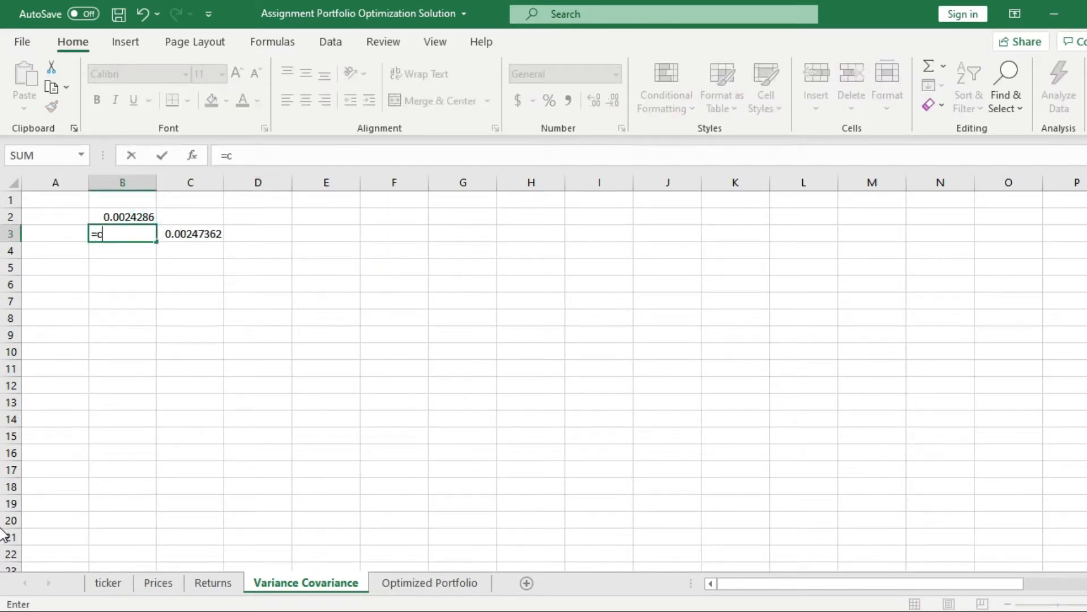
pyautogui.write('ov')
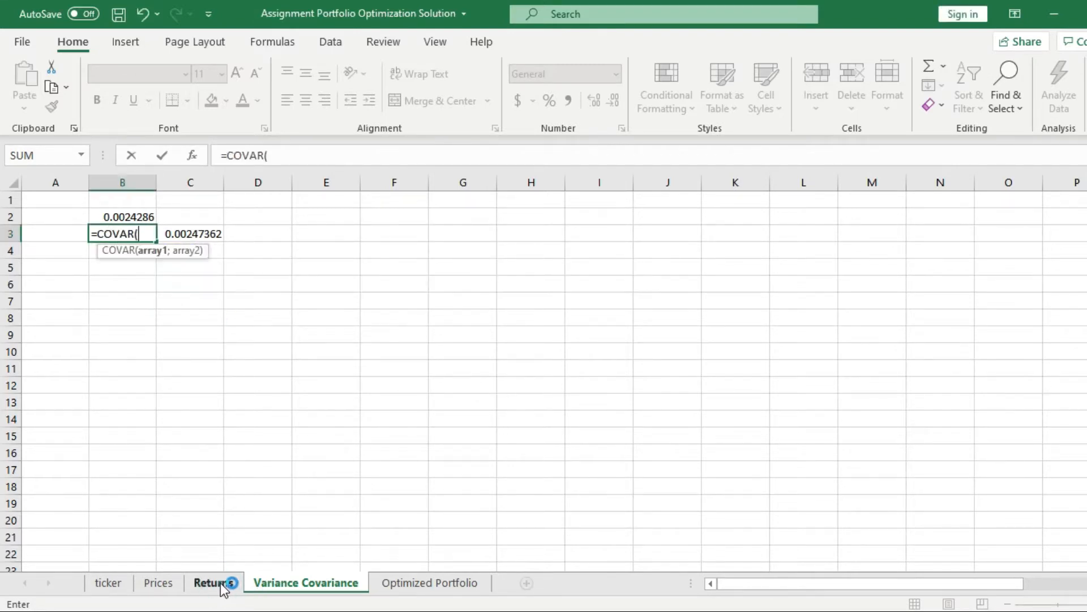
pyautogui.click(211, 583)
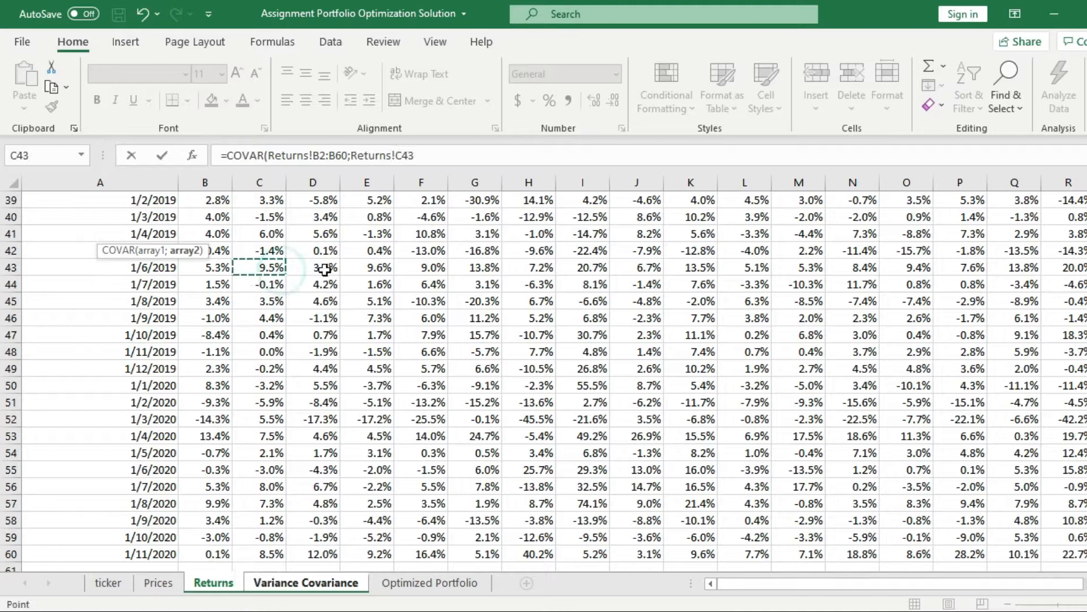
pyautogui.moveTo(260, 200); pyautogui.dragTo(259, 553)
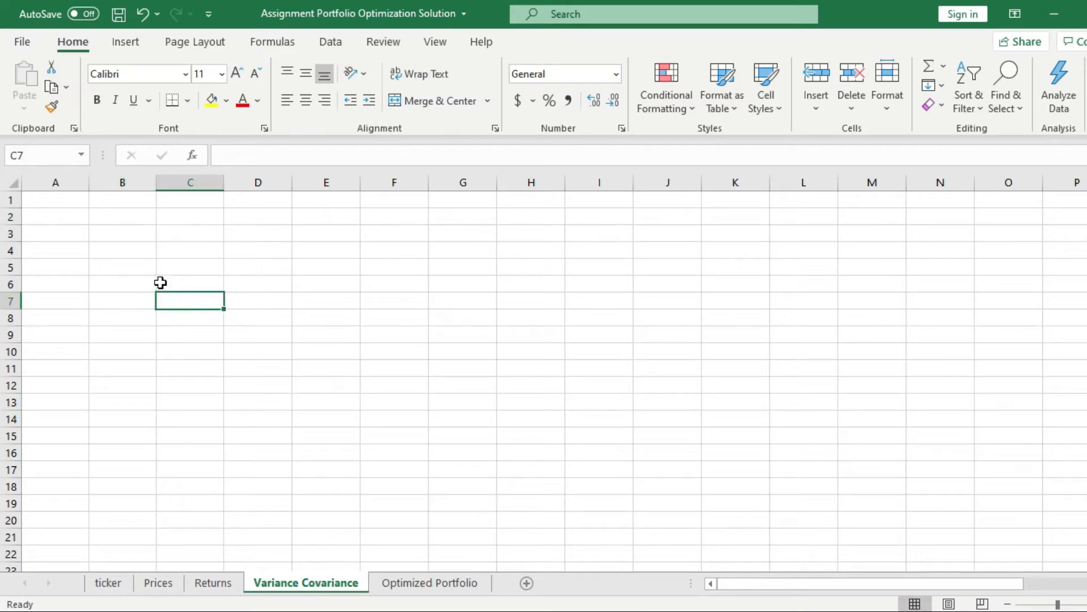
# In Excel Options' Add-ins page, manage Excel Add-ins with Go.
pyautogui.click(21, 41)
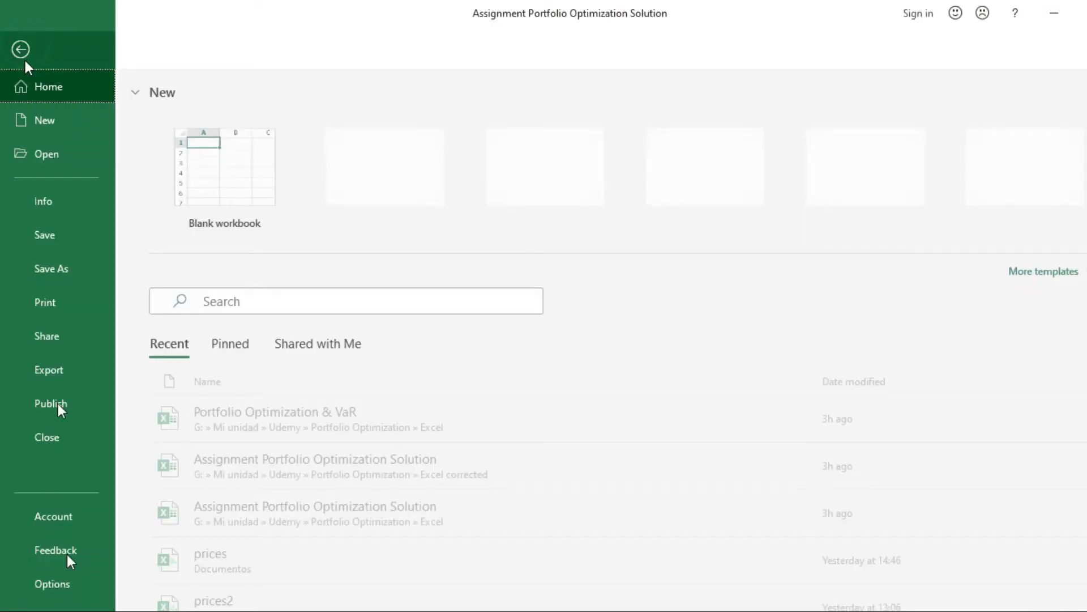
pyautogui.click(52, 583)
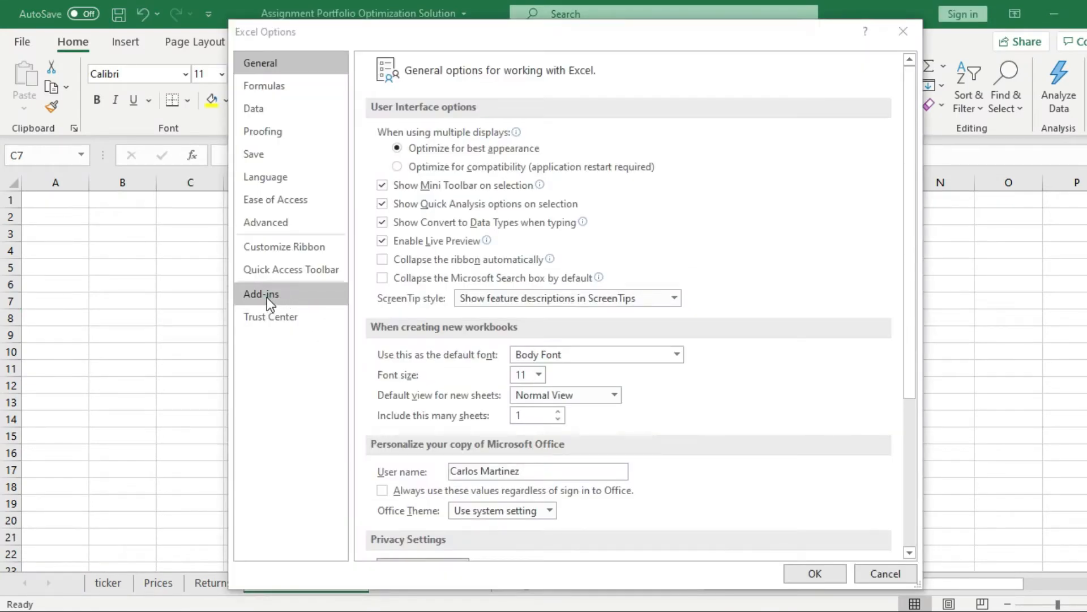
pyautogui.click(262, 294)
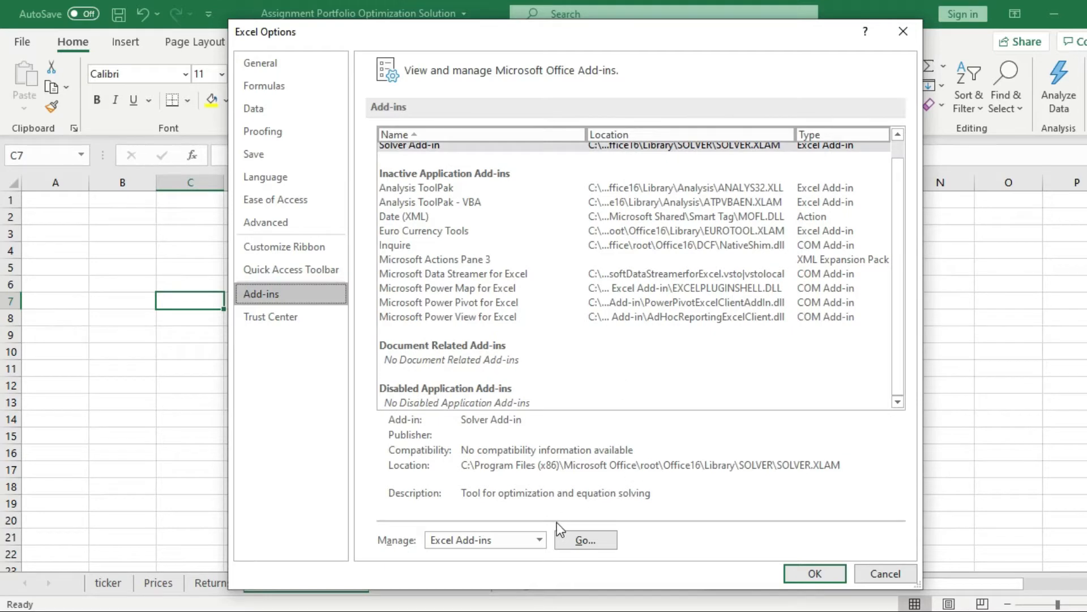
pyautogui.moveTo(404, 561)
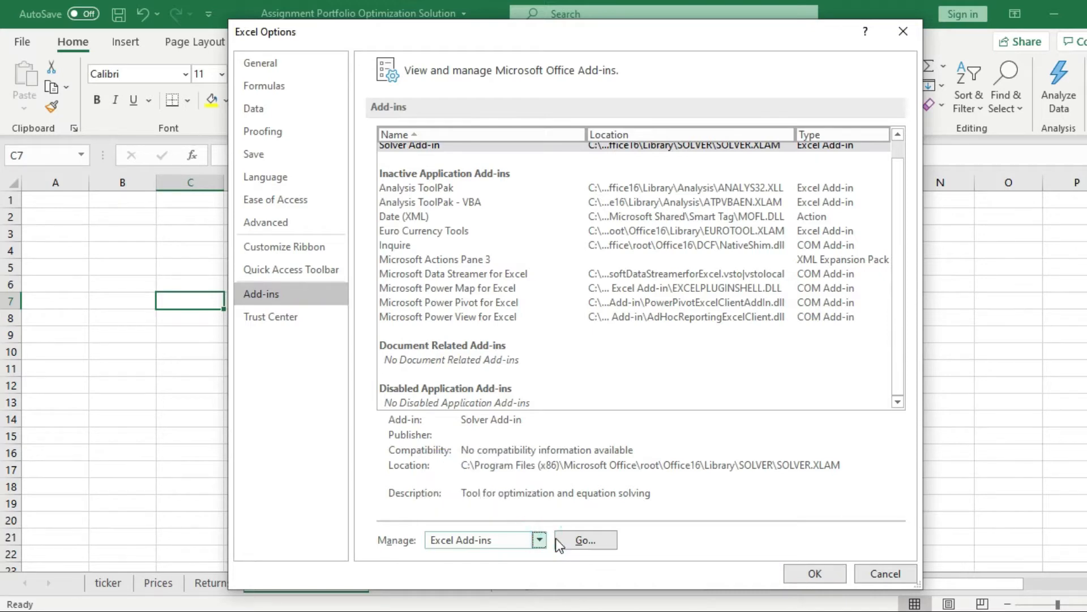
pyautogui.click(585, 539)
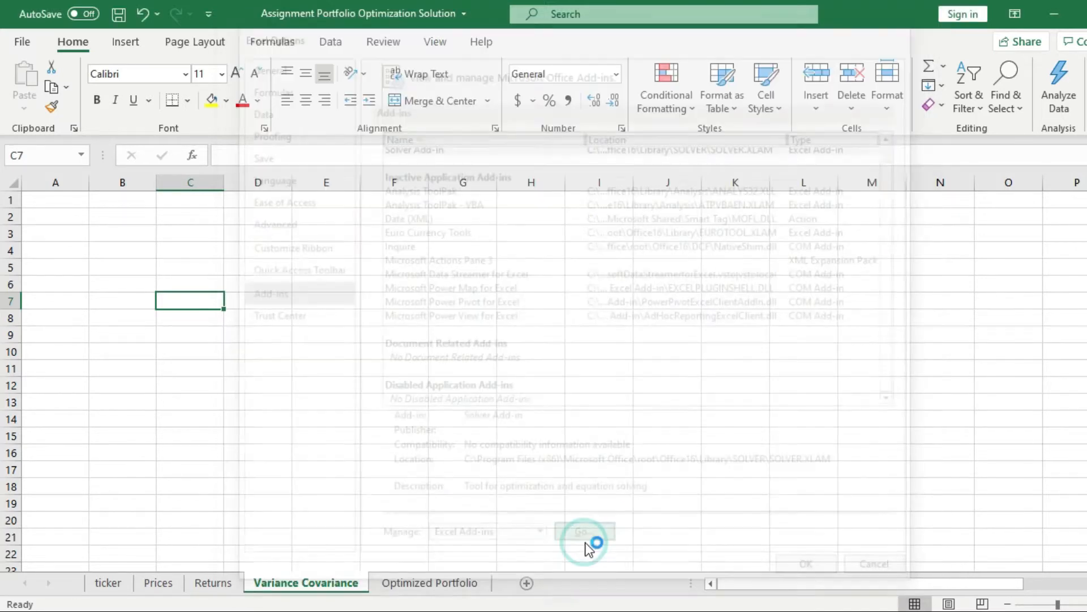
# Tick Analysis ToolPak in the Add-ins dialog and confirm with OK.
pyautogui.click(584, 531)
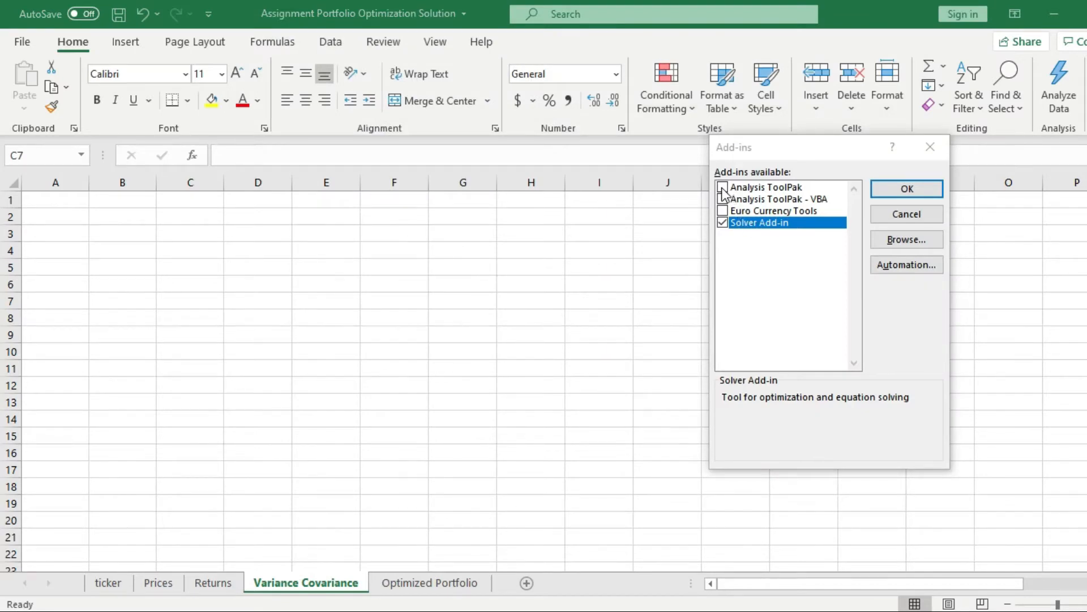
pyautogui.click(723, 186)
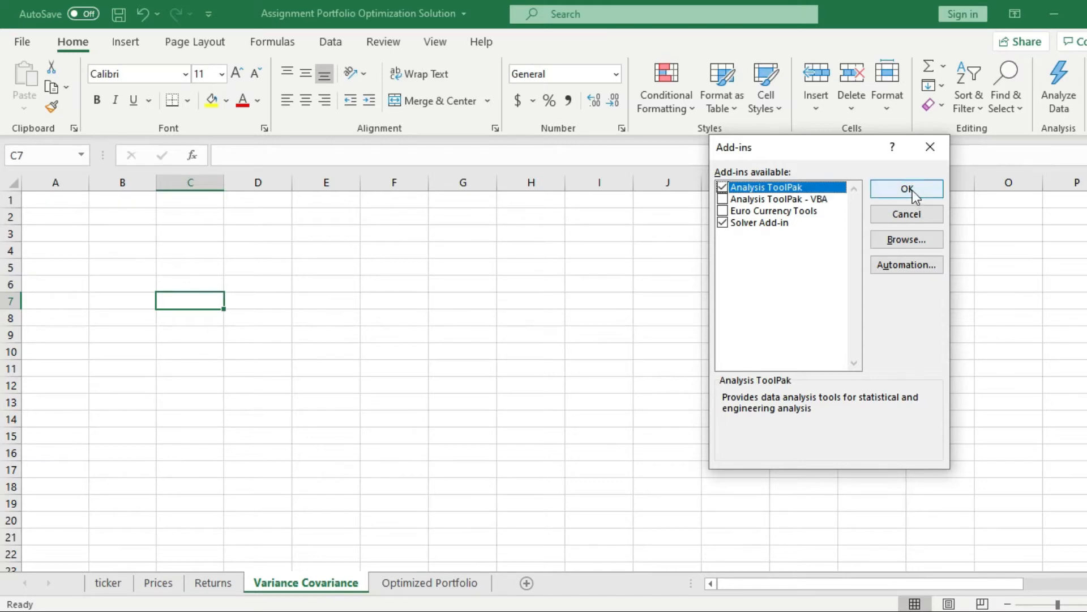
pyautogui.click(906, 188)
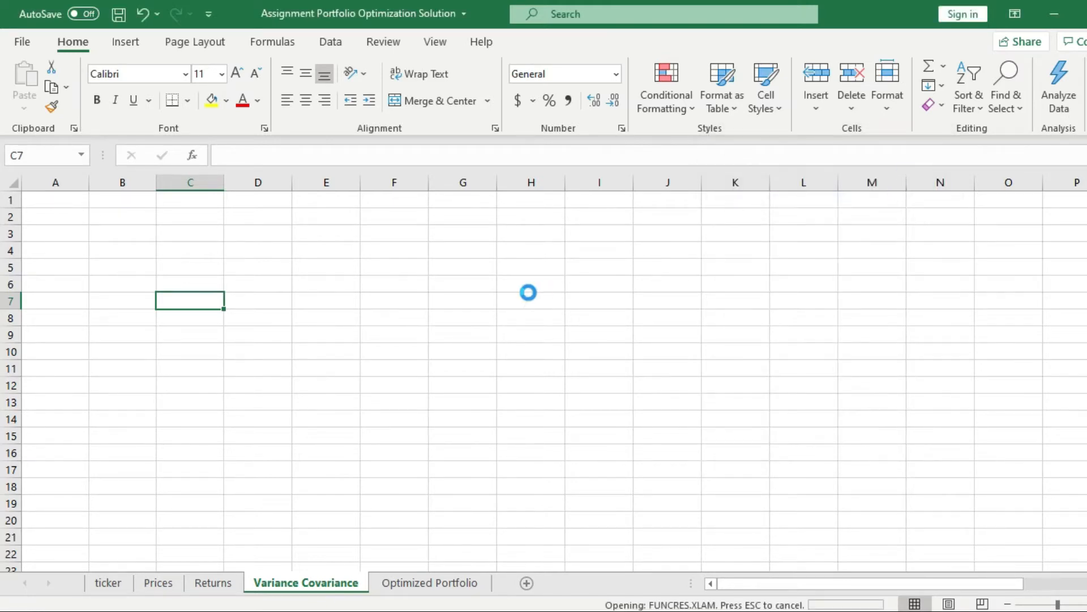
# Choose the Covariance tool from the Data tab's Data Analysis dialog.
pyautogui.click(331, 42)
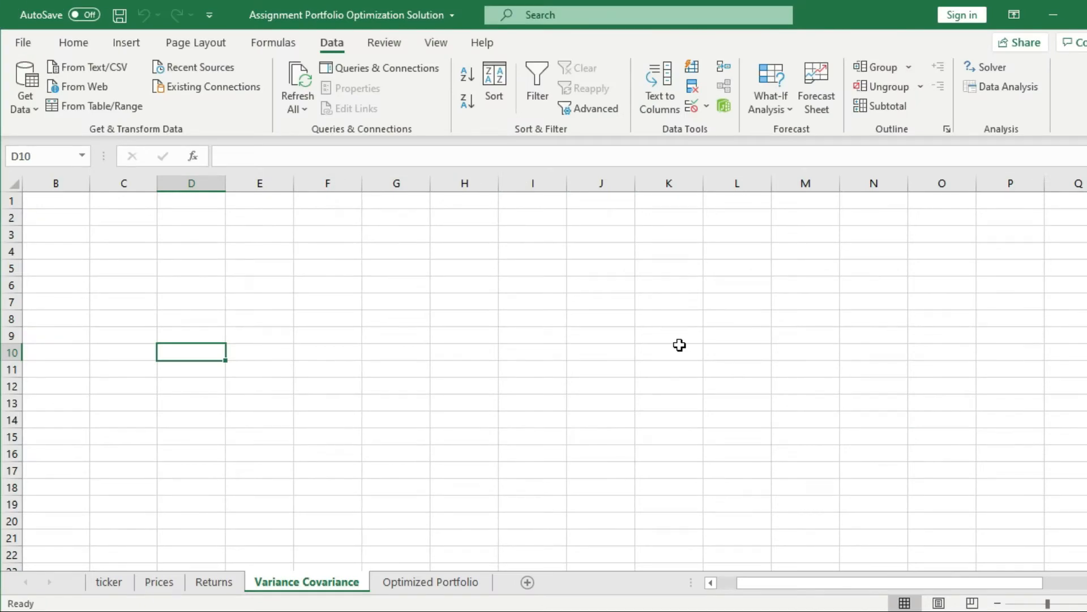
pyautogui.moveTo(279, 31)
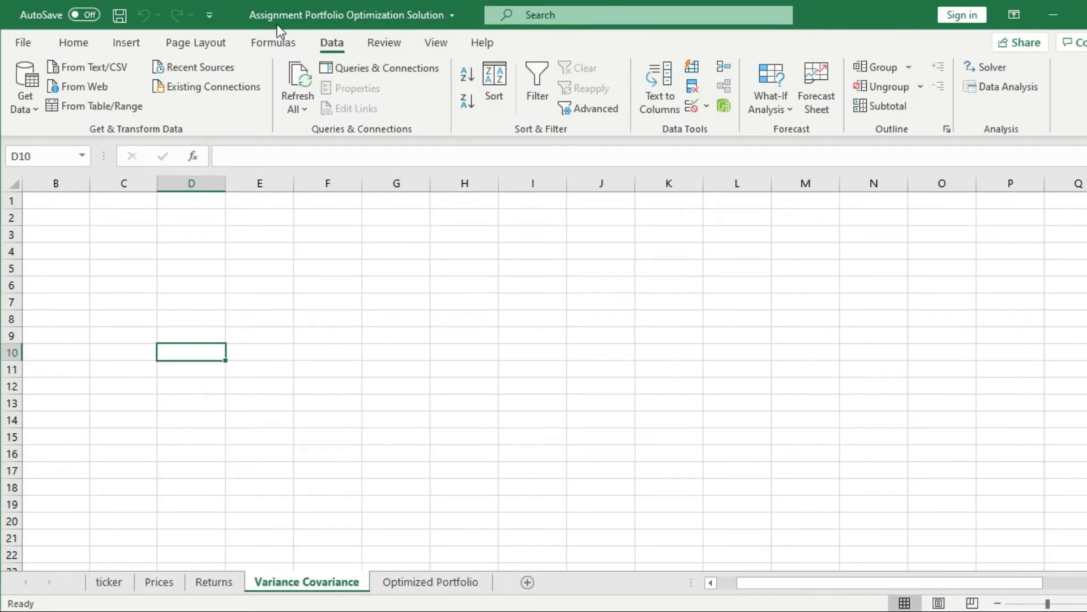
pyautogui.click(1001, 86)
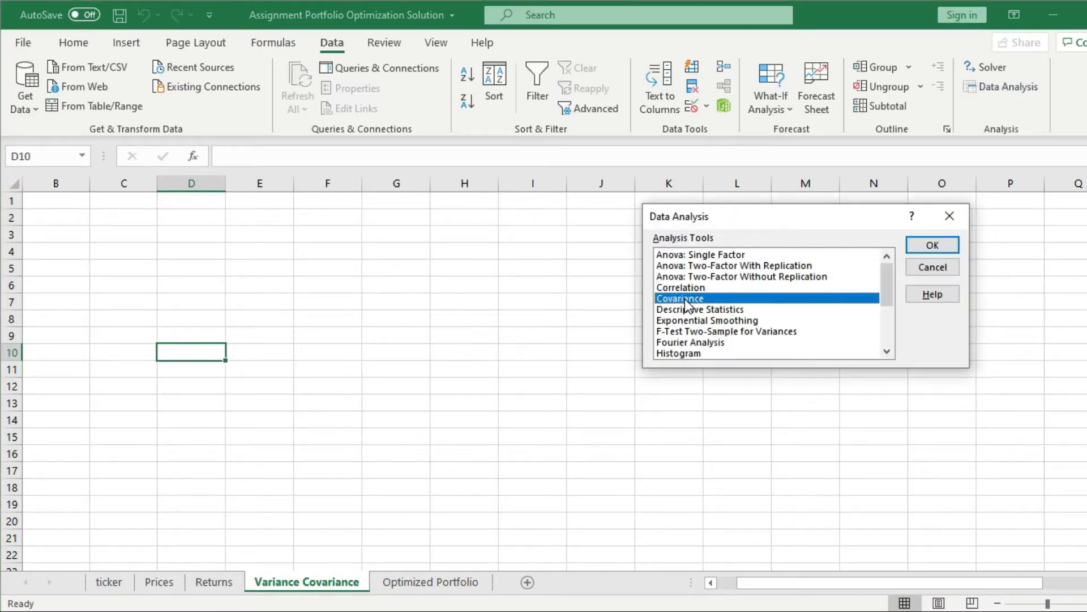
pyautogui.click(931, 244)
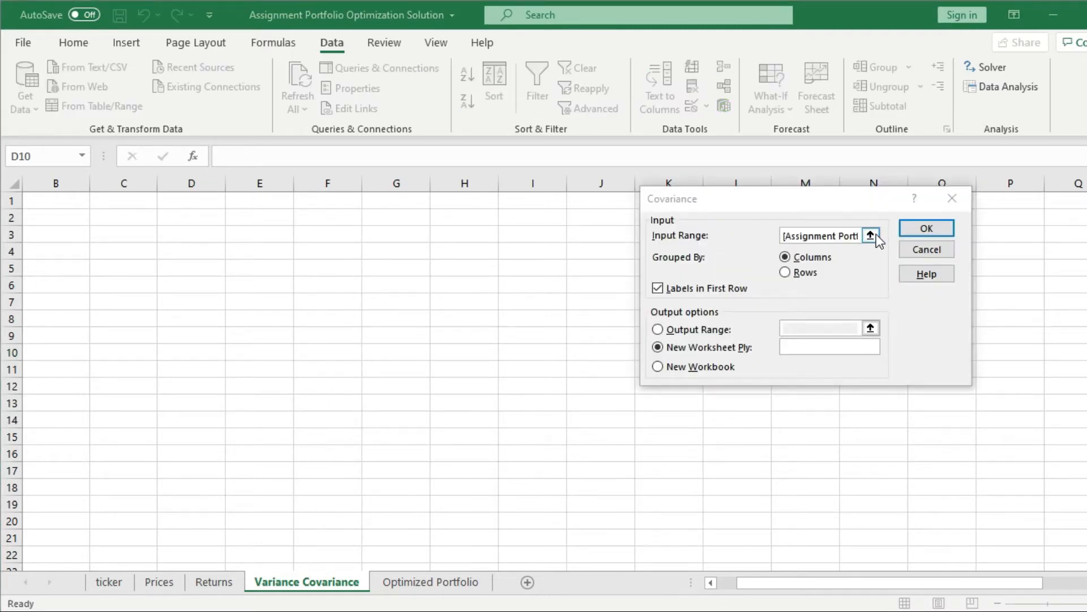
# Set input Returns!$B$1:$U$60, grouped by columns, first-row labels, output to a new worksheet.
pyautogui.click(871, 235)
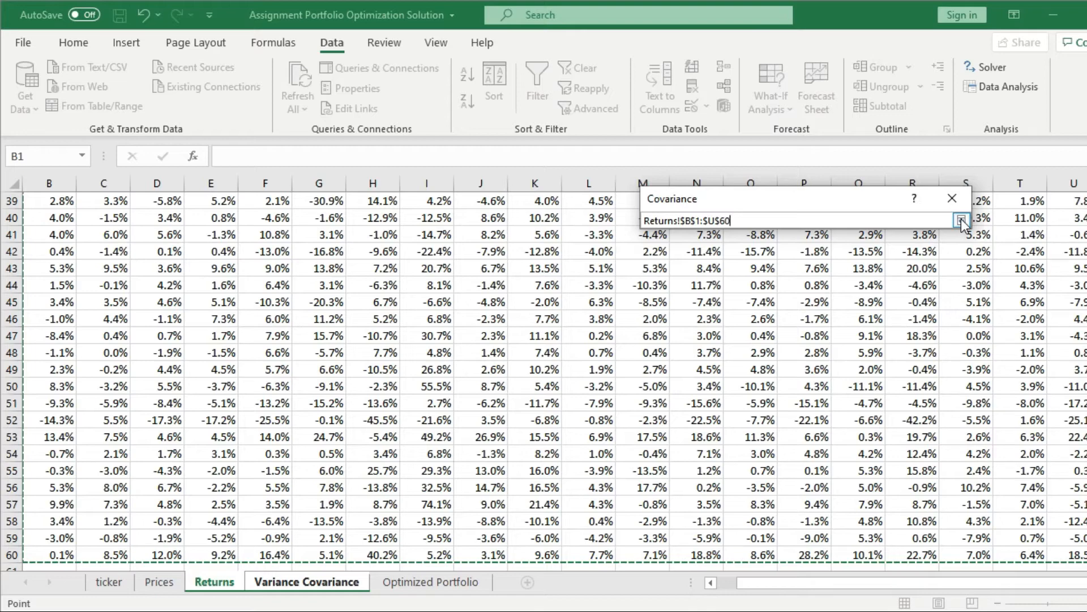
pyautogui.click(962, 219)
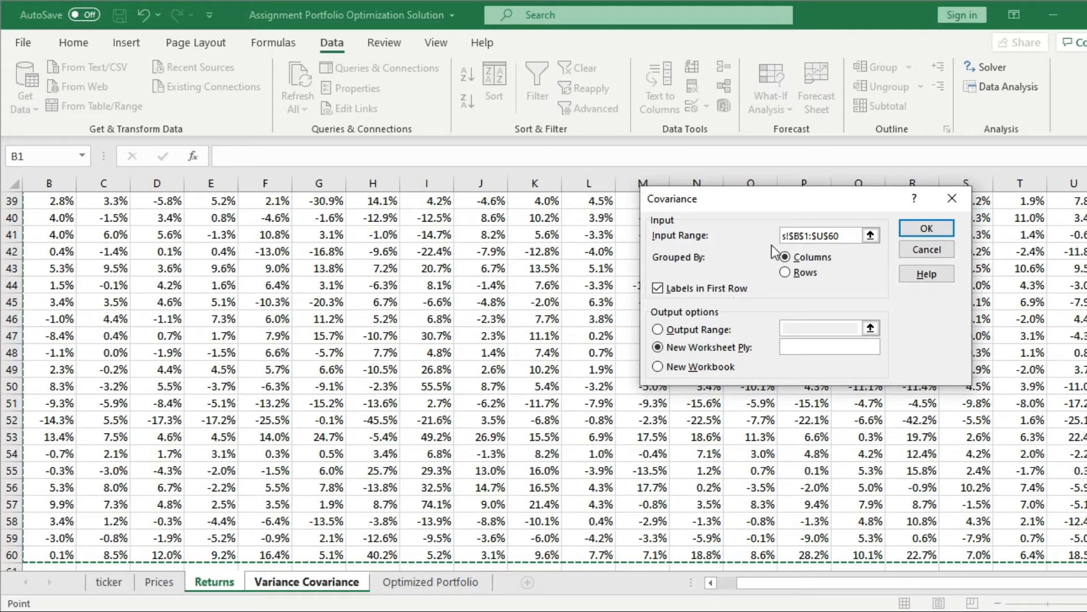
pyautogui.click(784, 257)
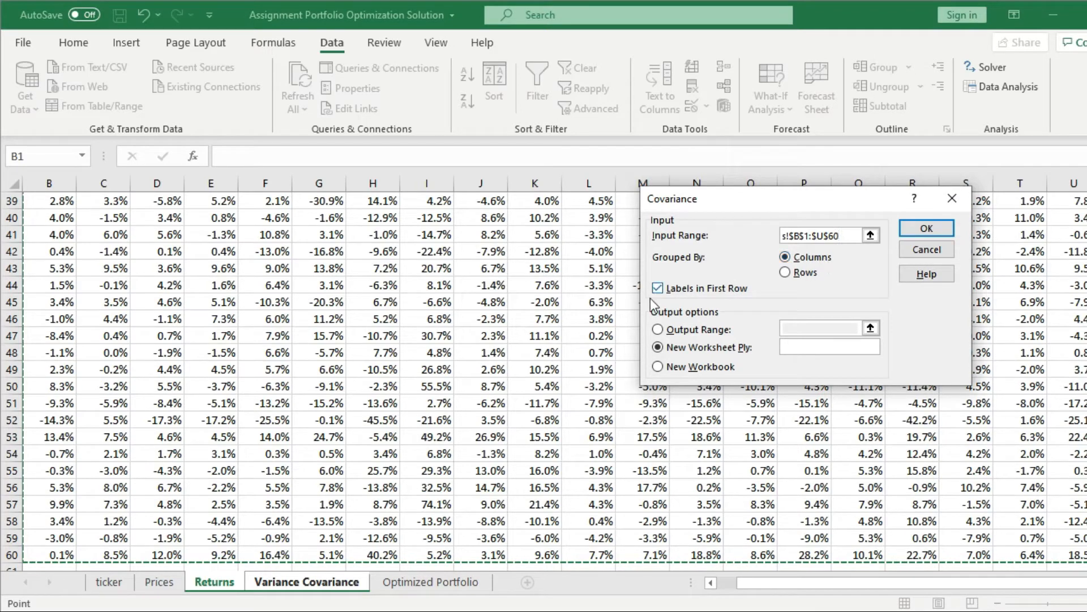
pyautogui.click(657, 288)
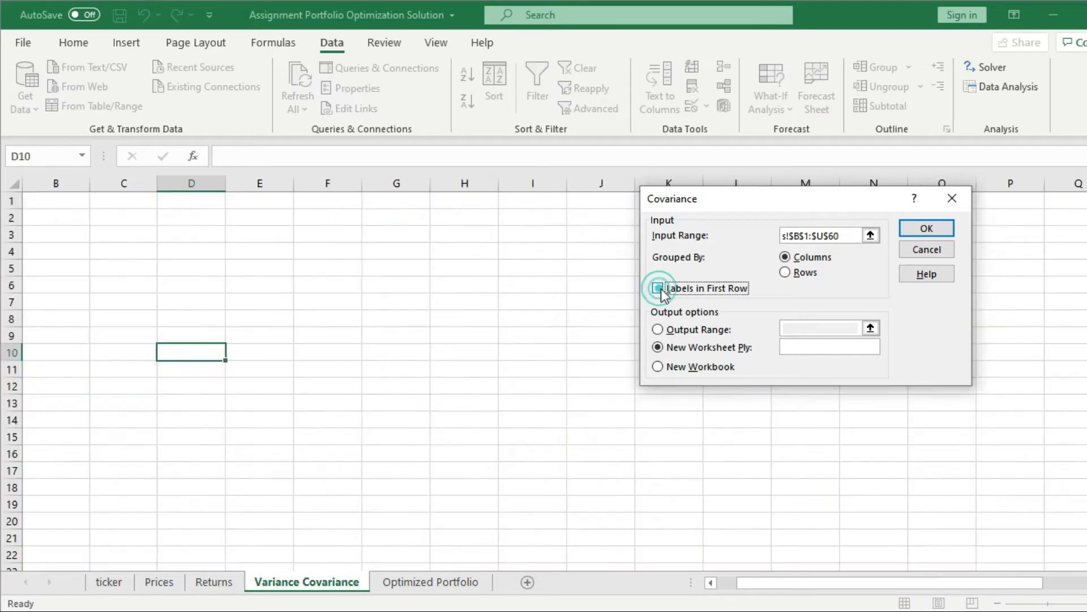
pyautogui.click(657, 288)
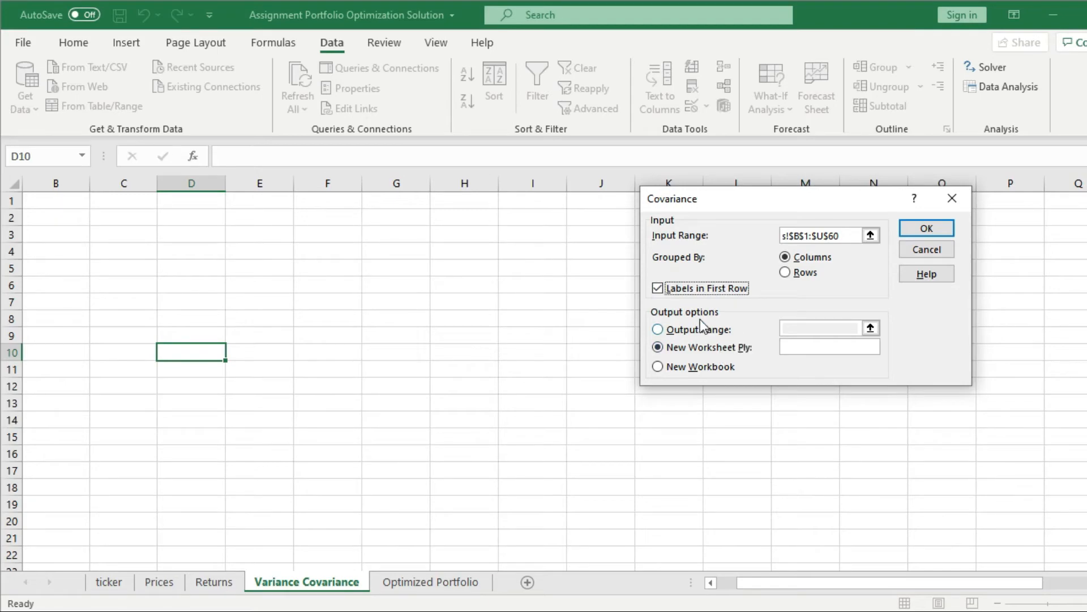
pyautogui.click(657, 346)
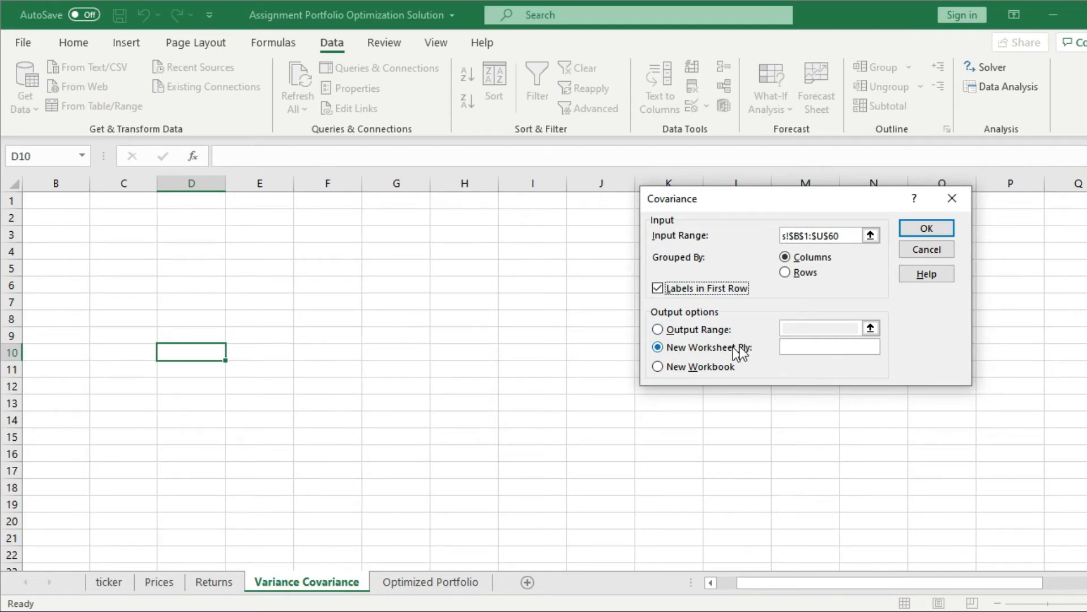
pyautogui.click(926, 228)
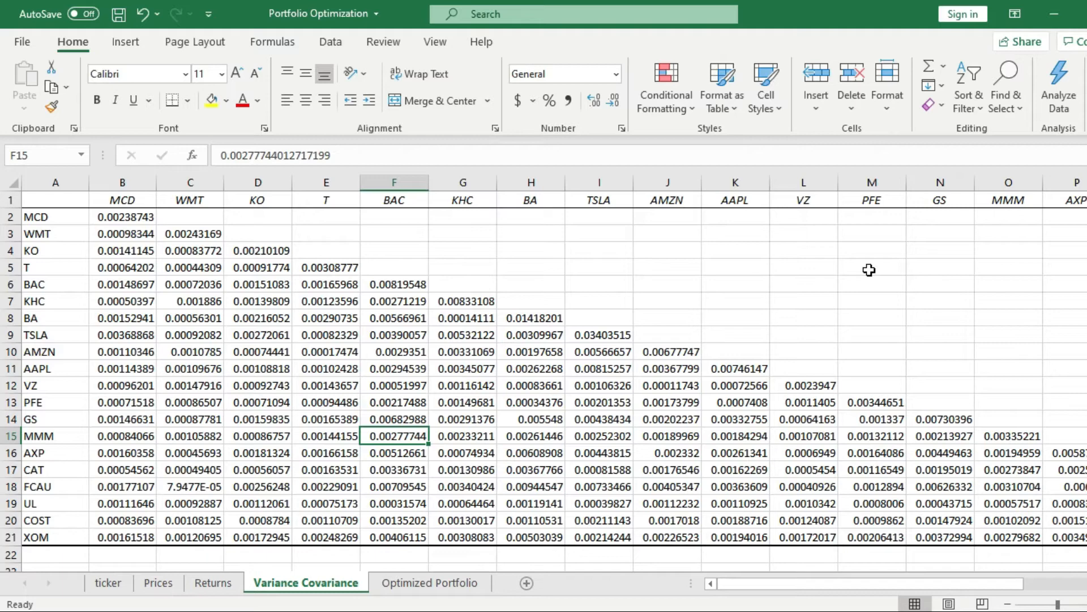
pyautogui.moveTo(145, 222)
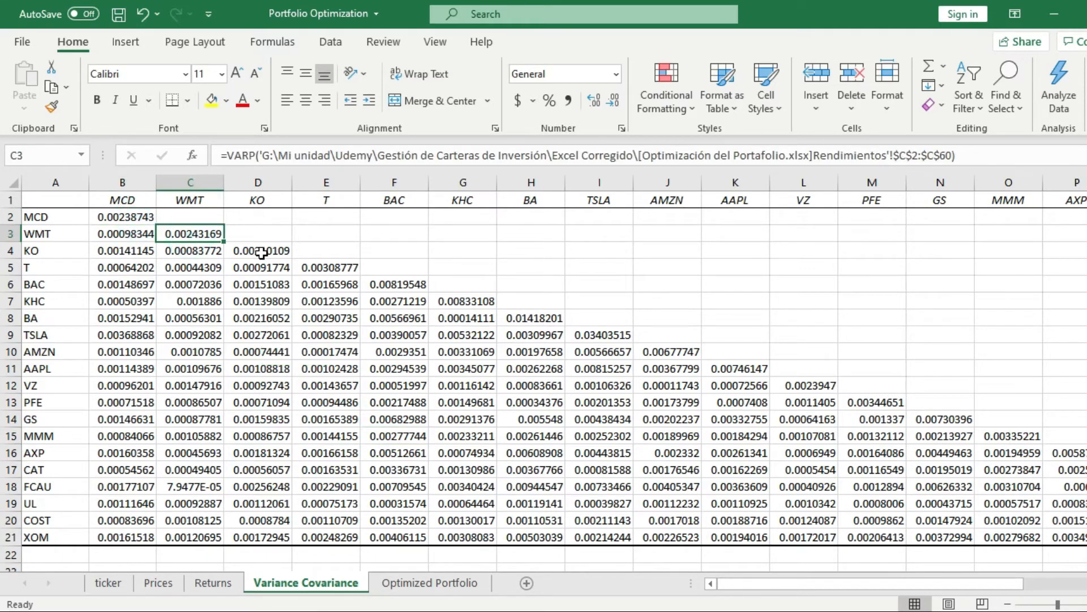
pyautogui.click(462, 300)
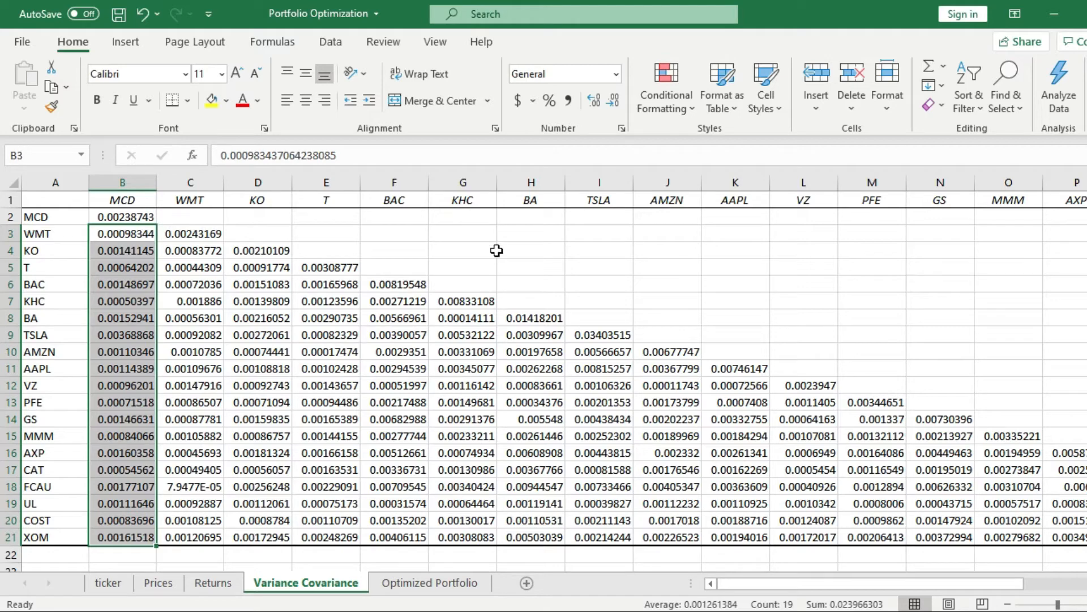
pyautogui.click(190, 216)
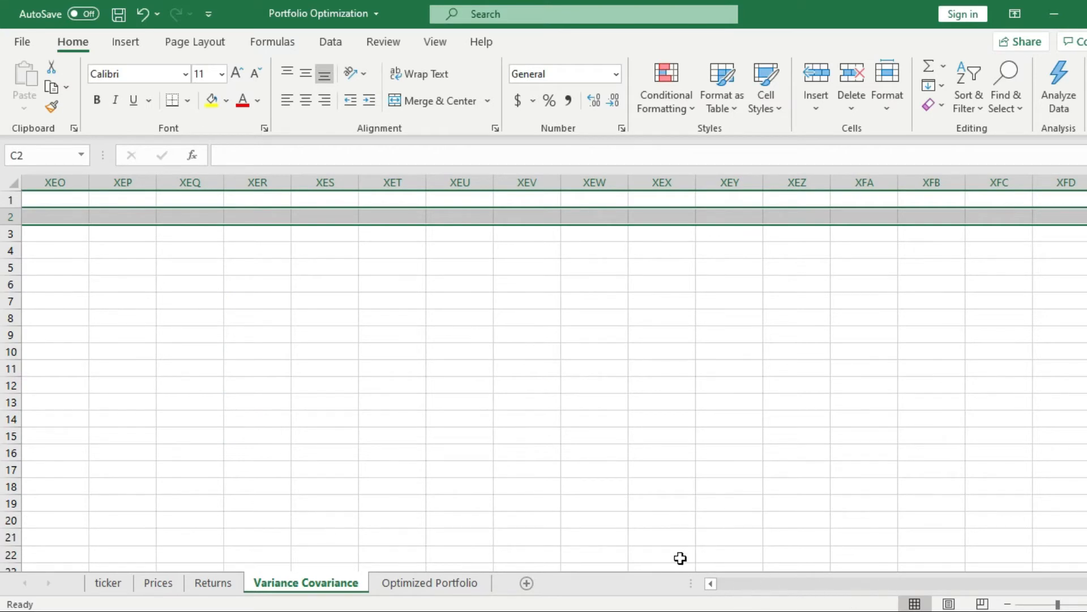
pyautogui.hscroll(-3)
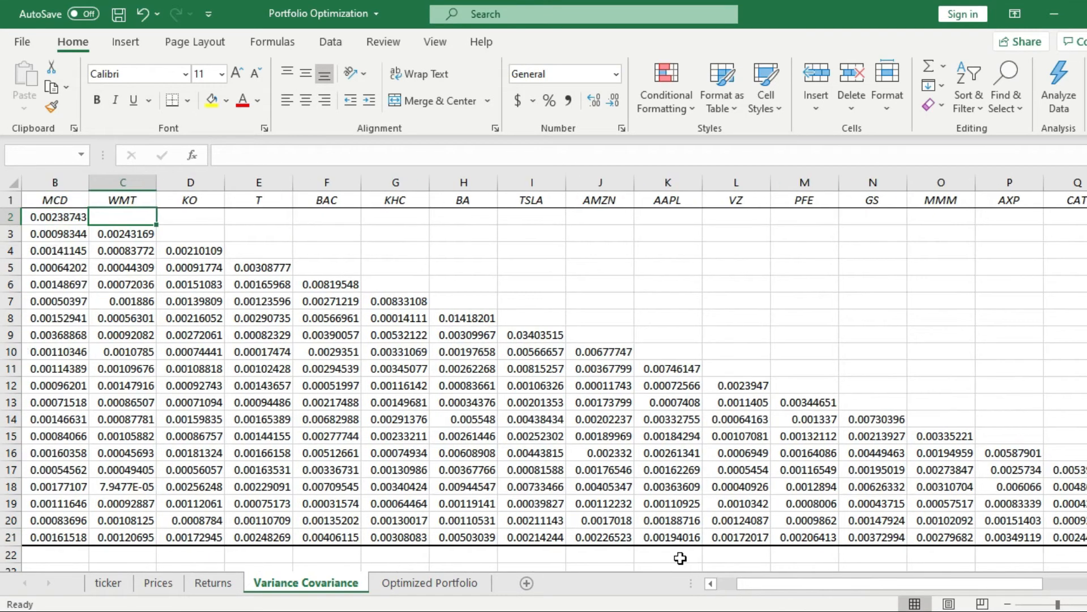
pyautogui.hscroll(3)
pyautogui.write('=')
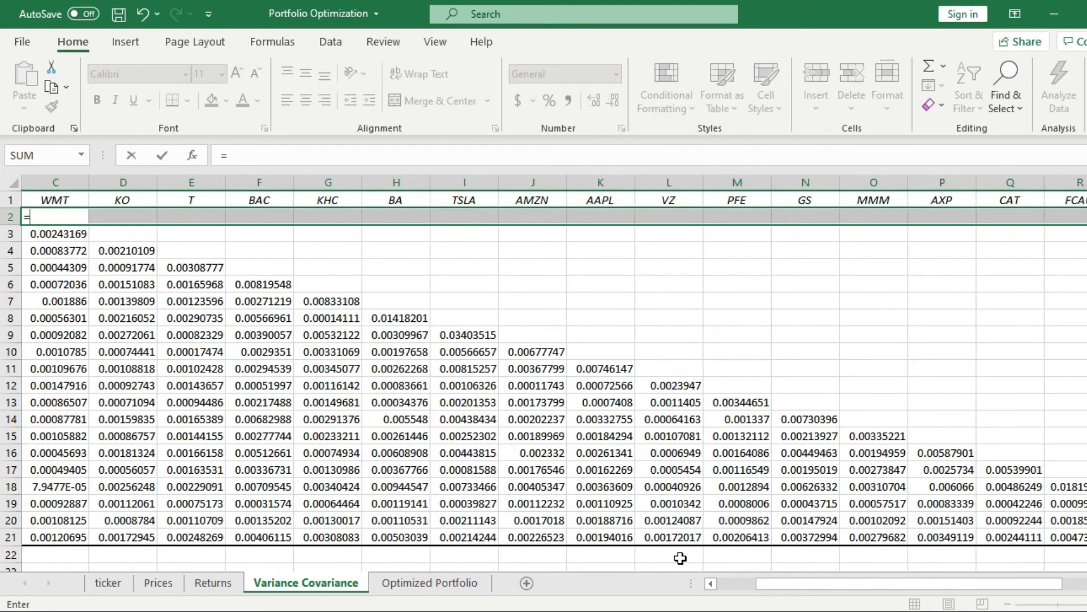
# Enter =TRANSPOSE(B3:B21) as an array formula across C2:U2.
pyautogui.write('trans')
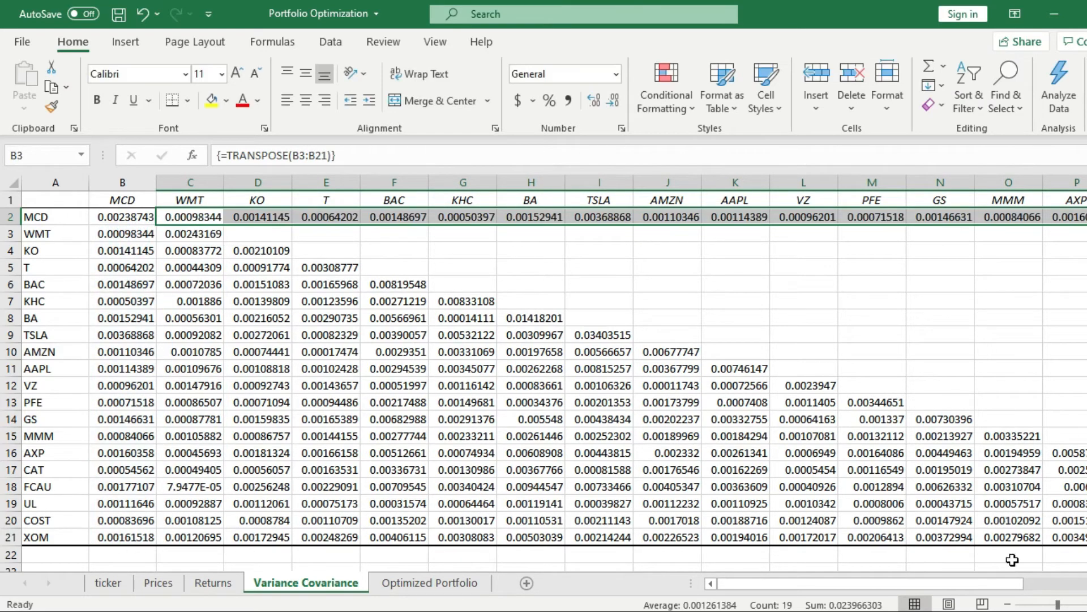
pyautogui.click(257, 234)
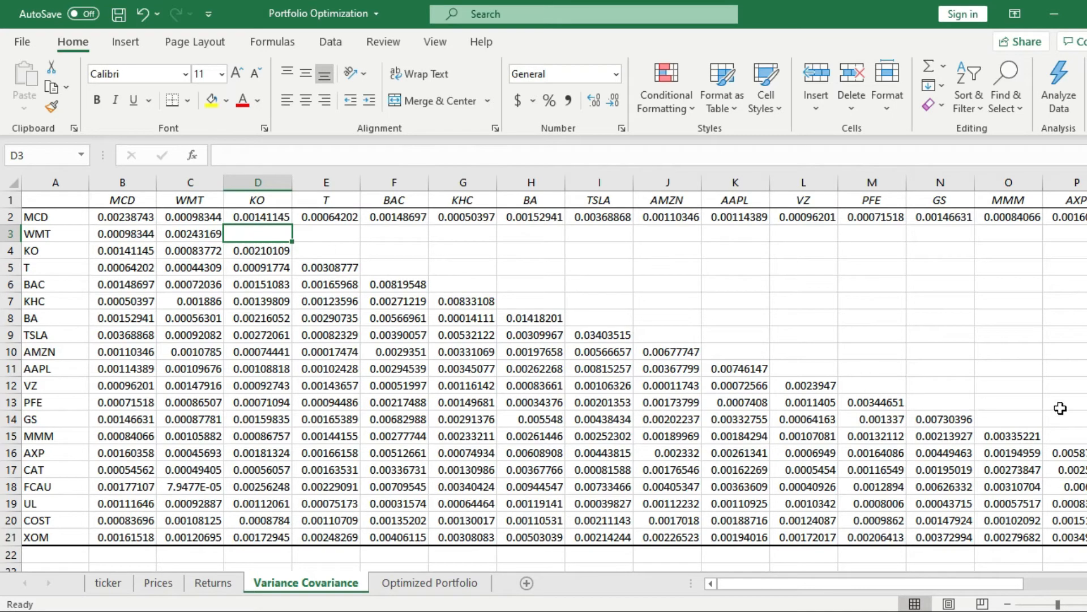
pyautogui.moveTo(4, 369)
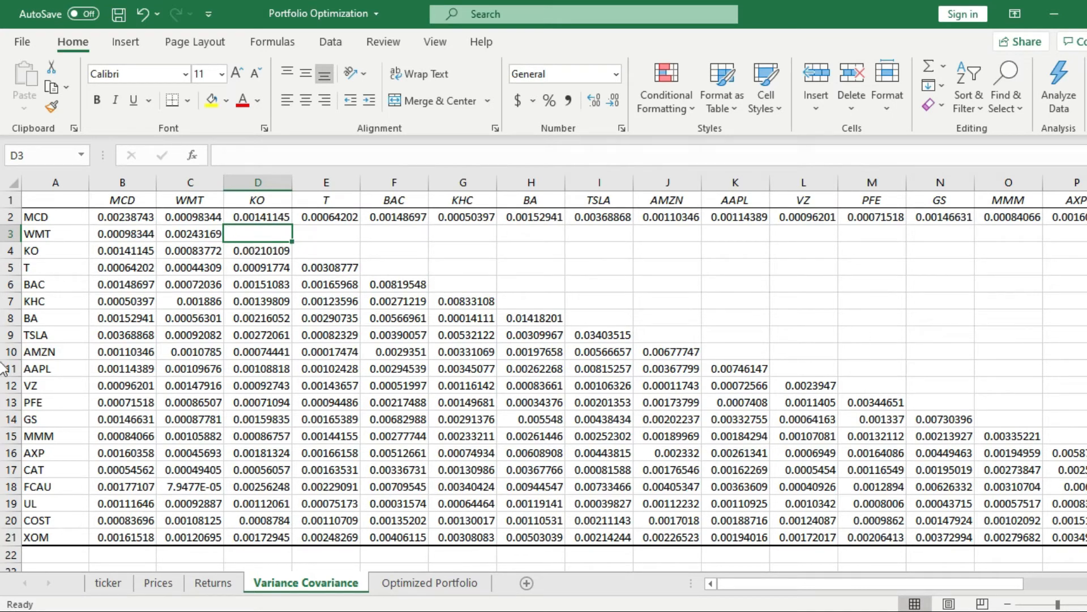
# Enter =TRANSPOSE(C4:C21) as an array formula across D3:U3.
pyautogui.write('=')
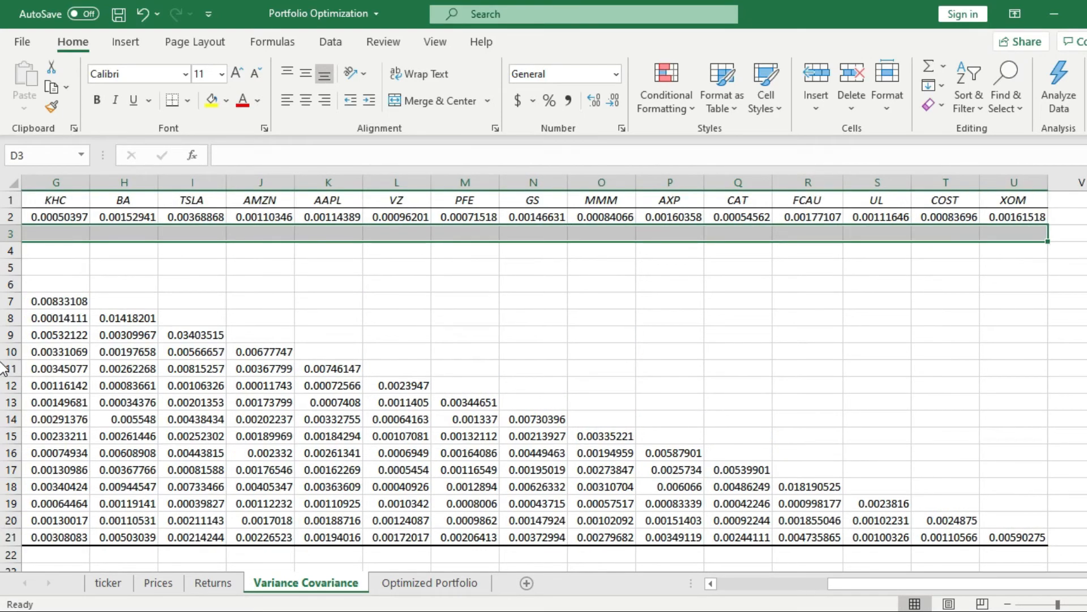
pyautogui.write('=trans')
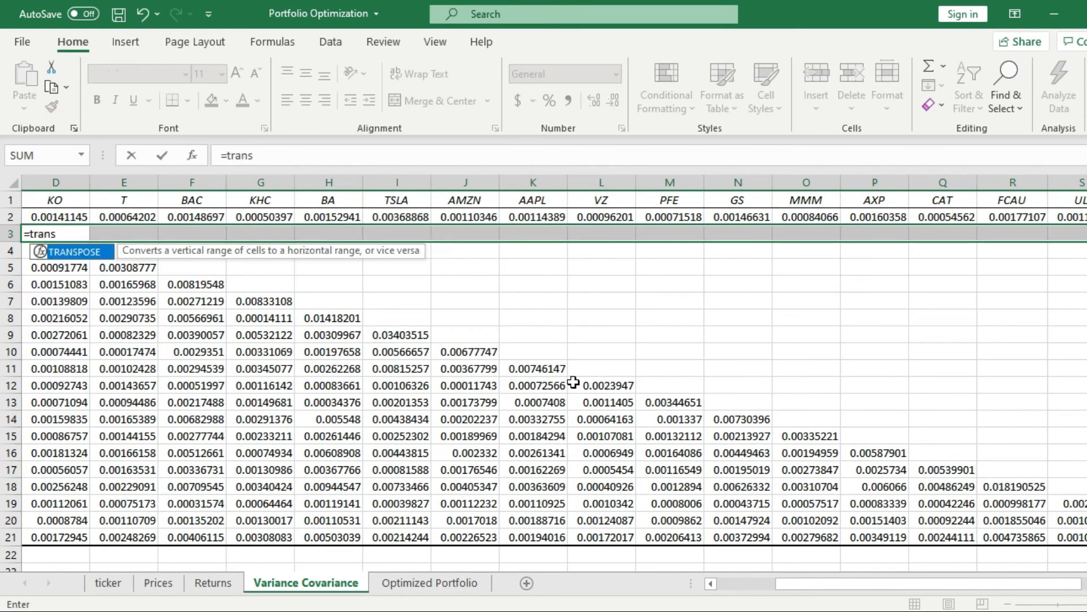
pyautogui.write('TRANSPOSE(C4')
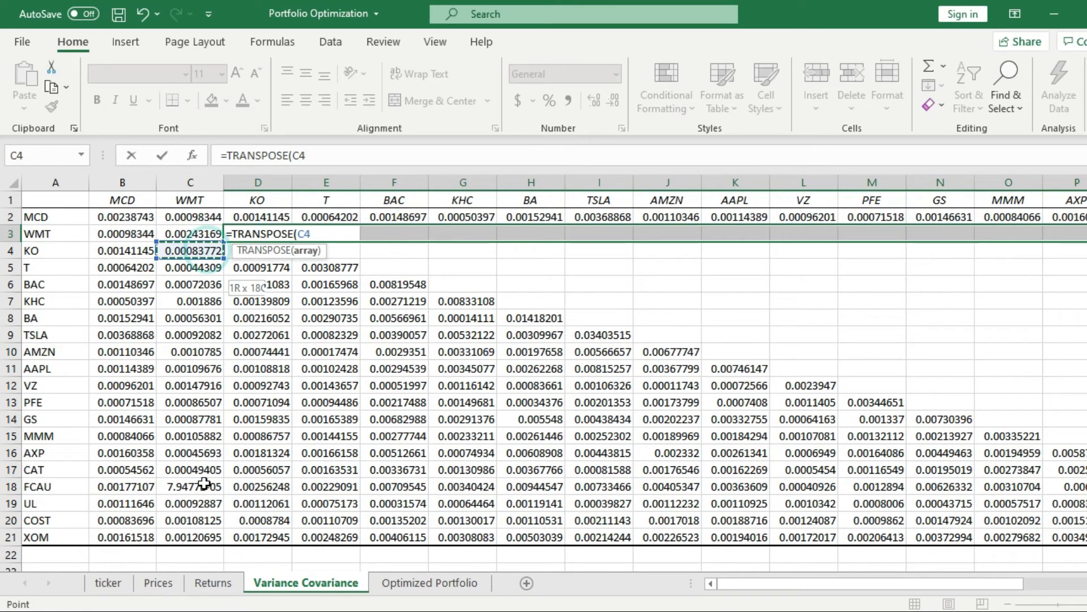
pyautogui.moveTo(189, 251); pyautogui.dragTo(189, 537)
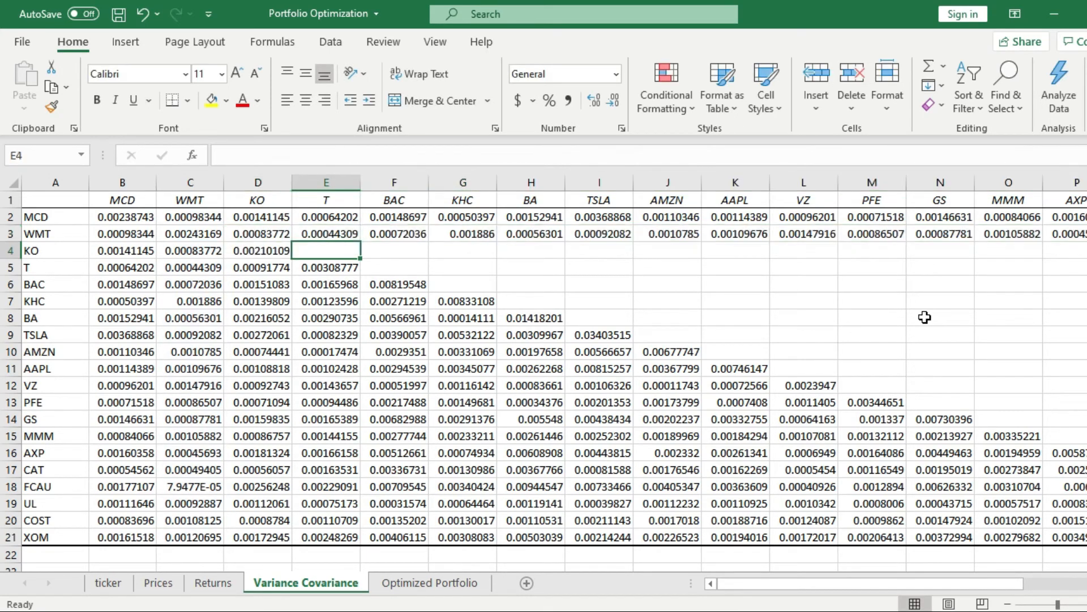
# Enter =TRANSPOSE(D5:D21) as an array formula across E4:U4.
pyautogui.write('=')
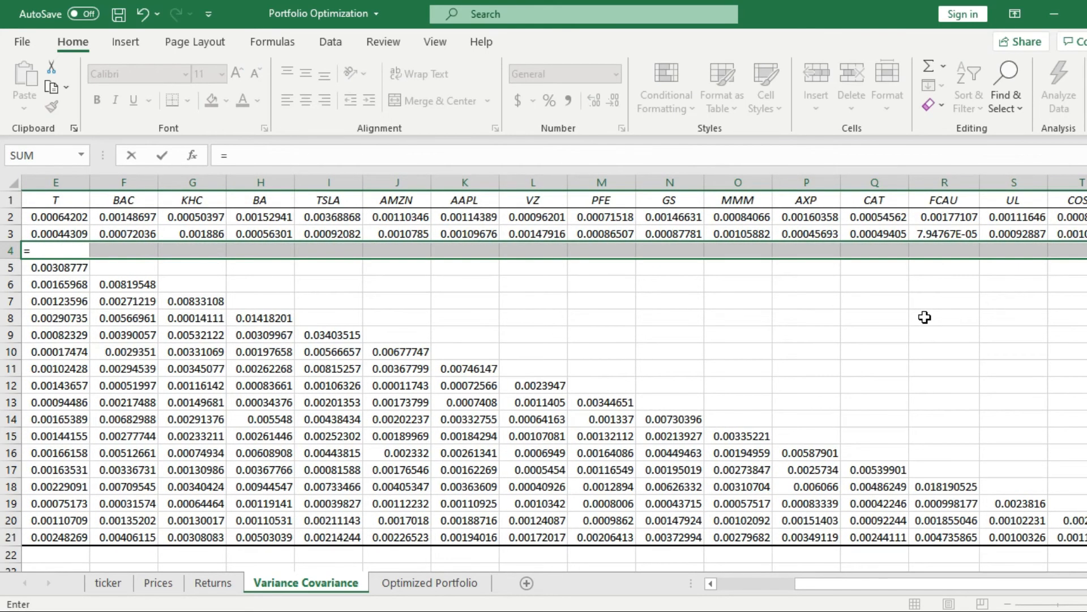
pyautogui.write('tran')
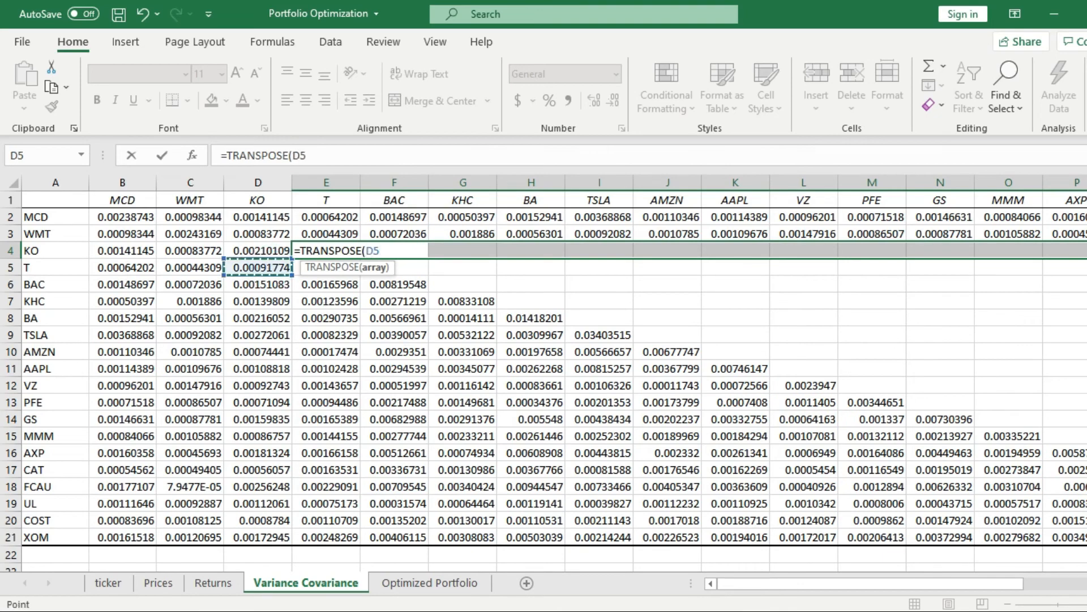
pyautogui.moveTo(256, 267); pyautogui.dragTo(257, 536)
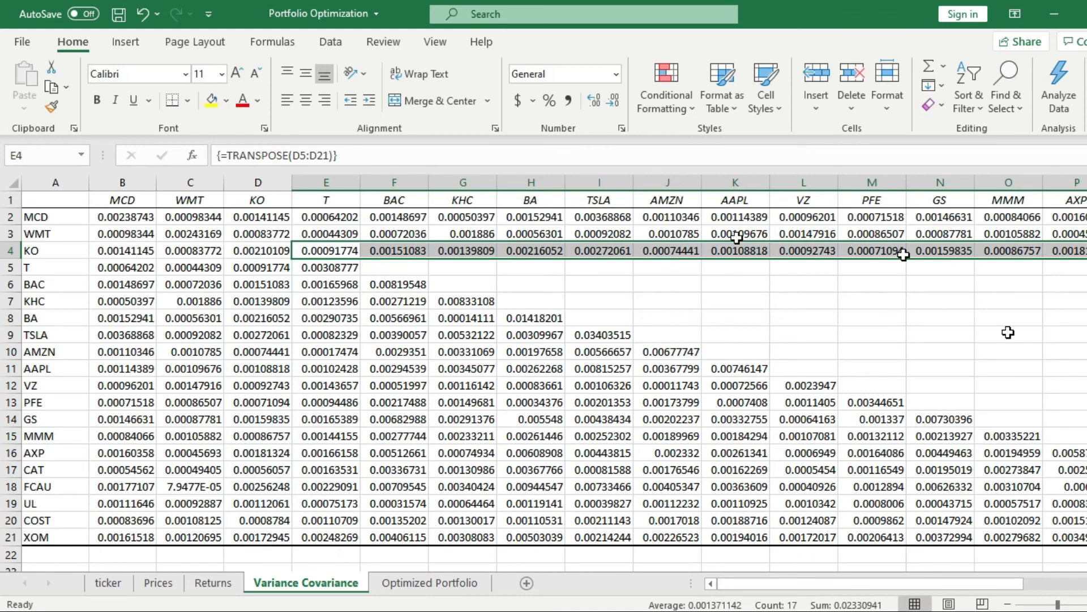
pyautogui.moveTo(434, 250)
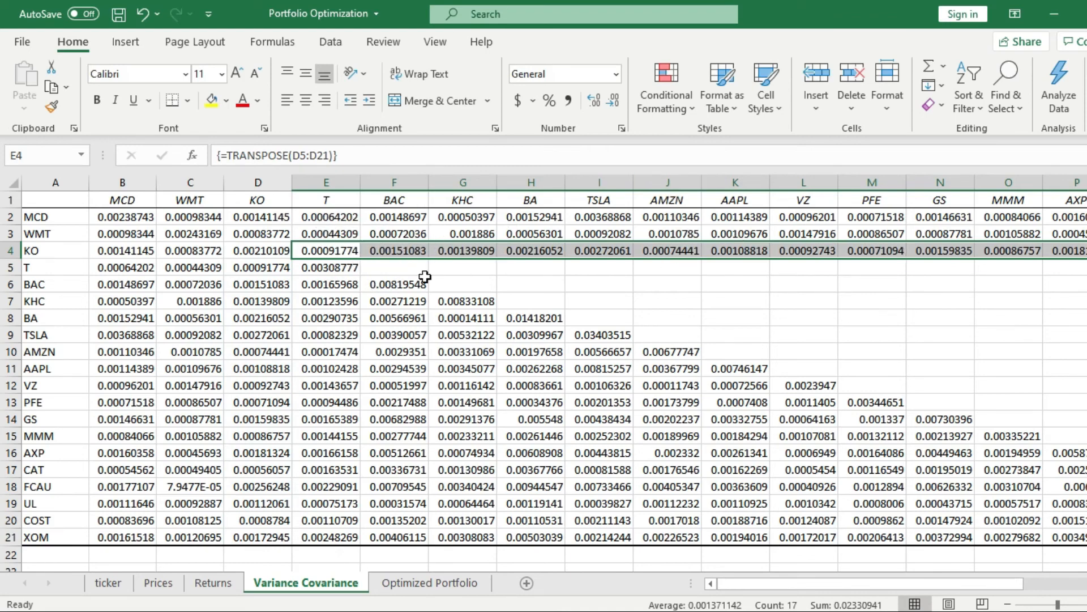
pyautogui.moveTo(496, 295)
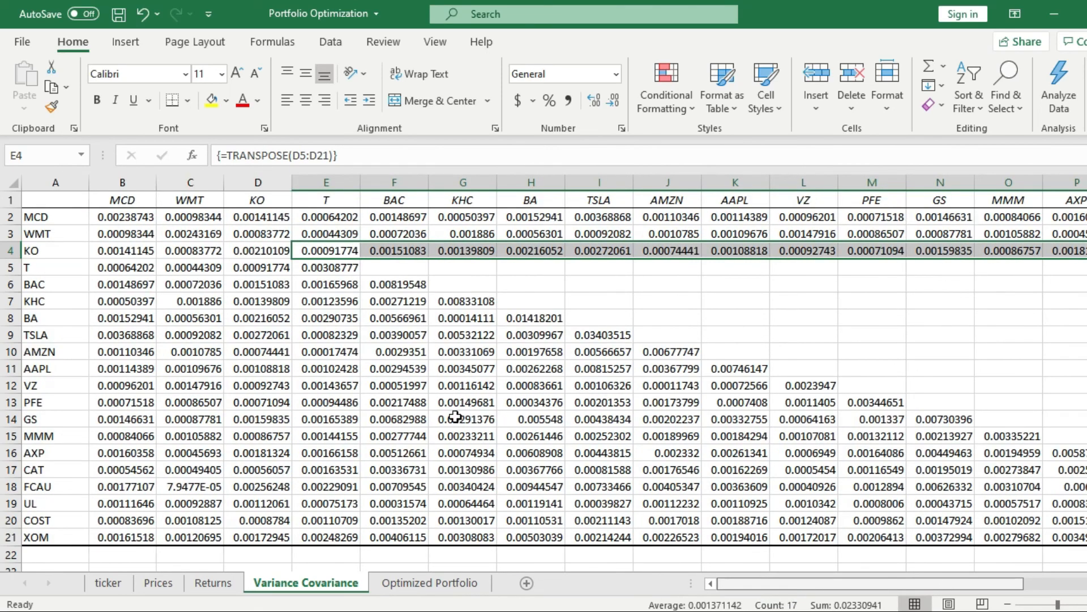
pyautogui.moveTo(830, 429)
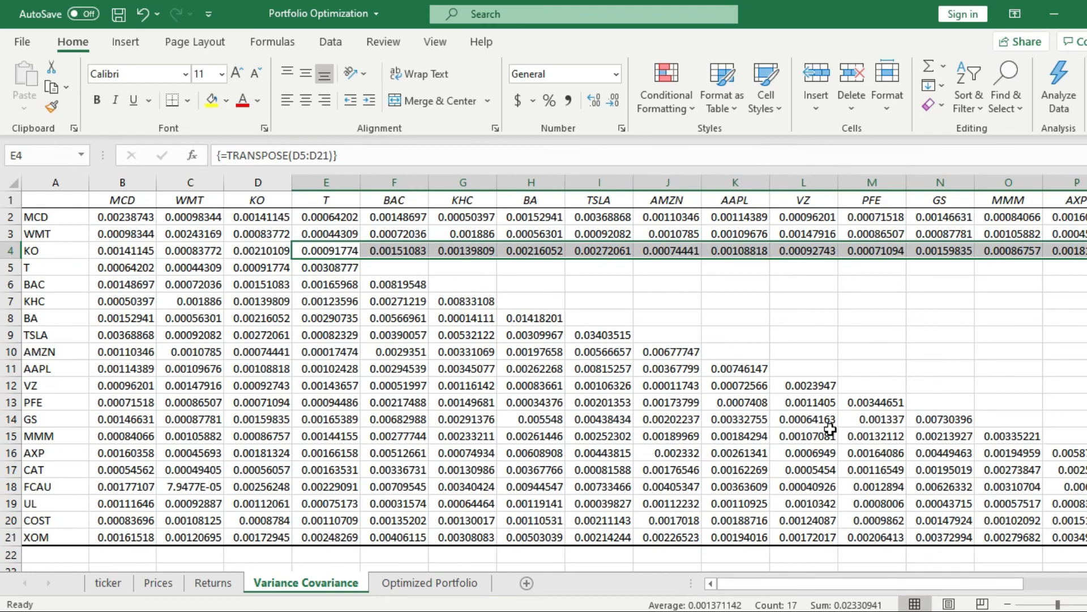